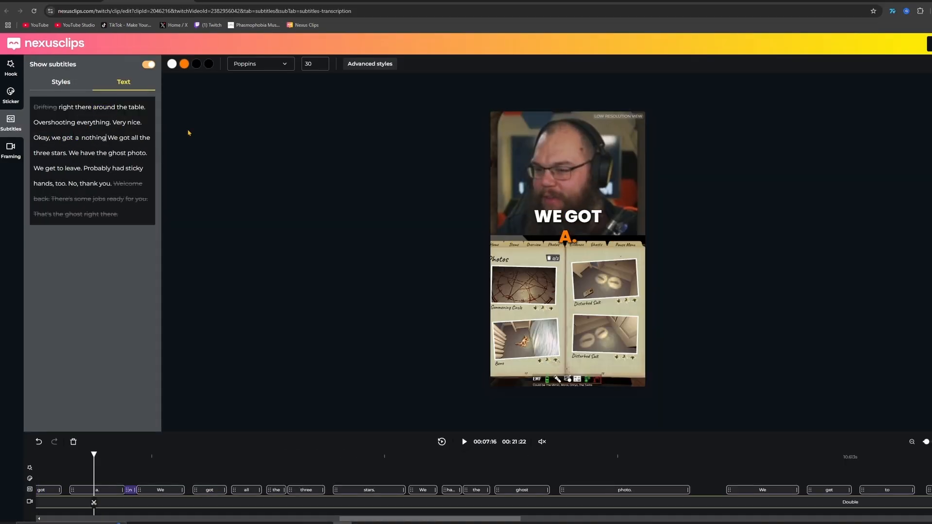
# - Restyle the clip's subtitles with the red Bangers-font comic preset
pyautogui.click(61, 78)
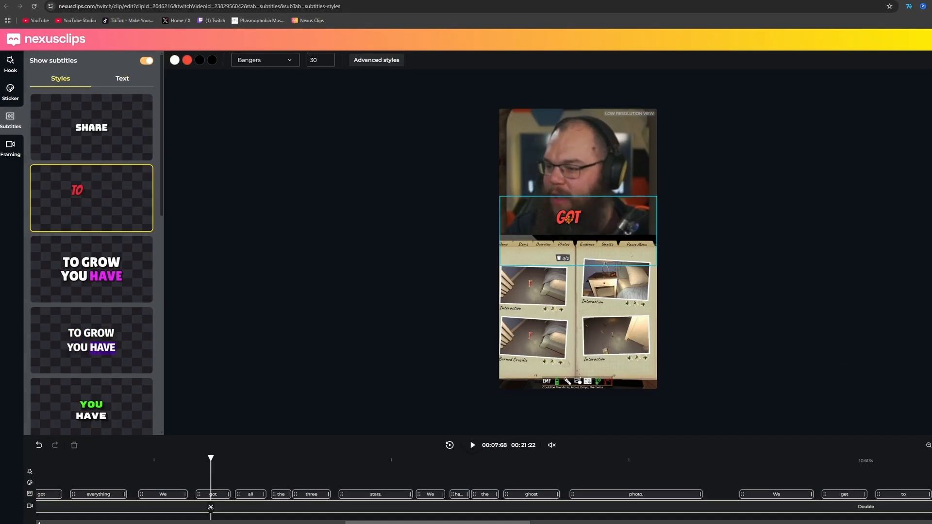
pyautogui.click(186, 59)
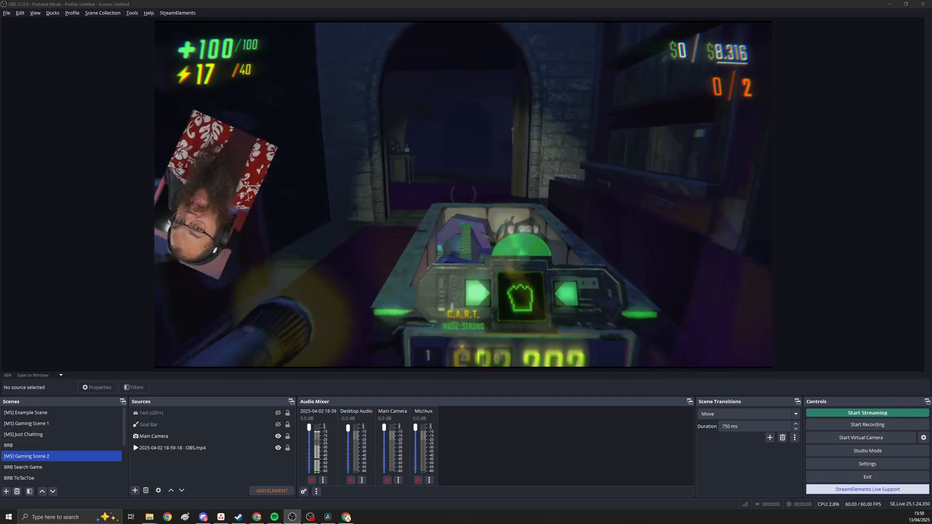
# - Download move-transition-3.1.2-windows.zip from the Move plugin's file list
pyautogui.click(706, 138)
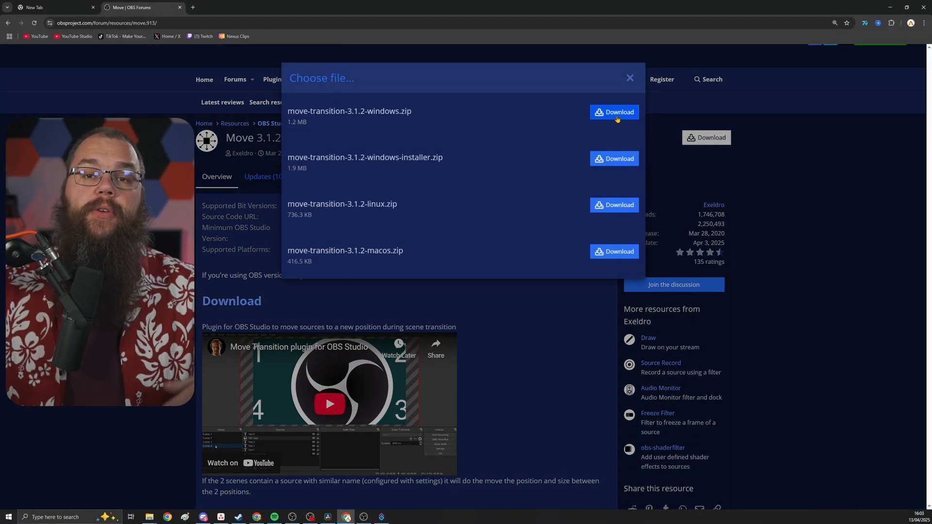
pyautogui.click(614, 111)
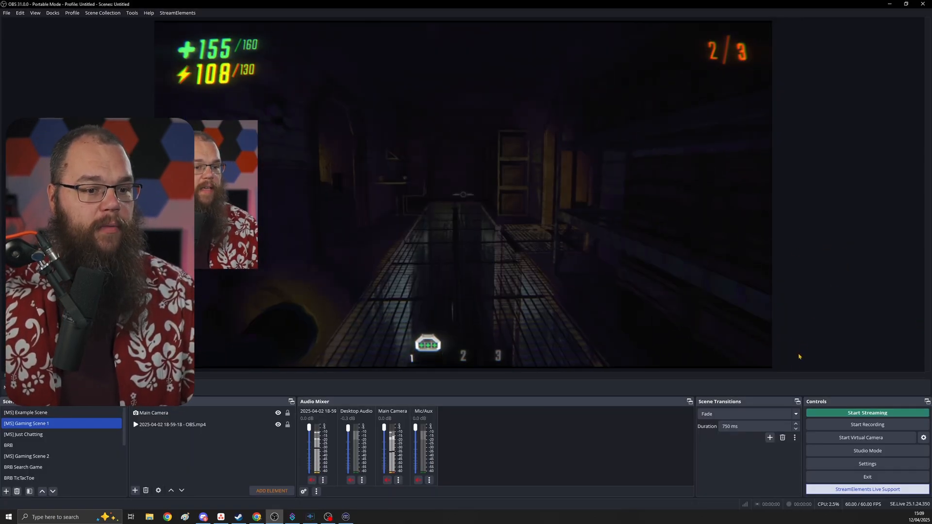
# - Add a Move scene transition, then switch to [MS] Just Chatting using it
pyautogui.click(743, 414)
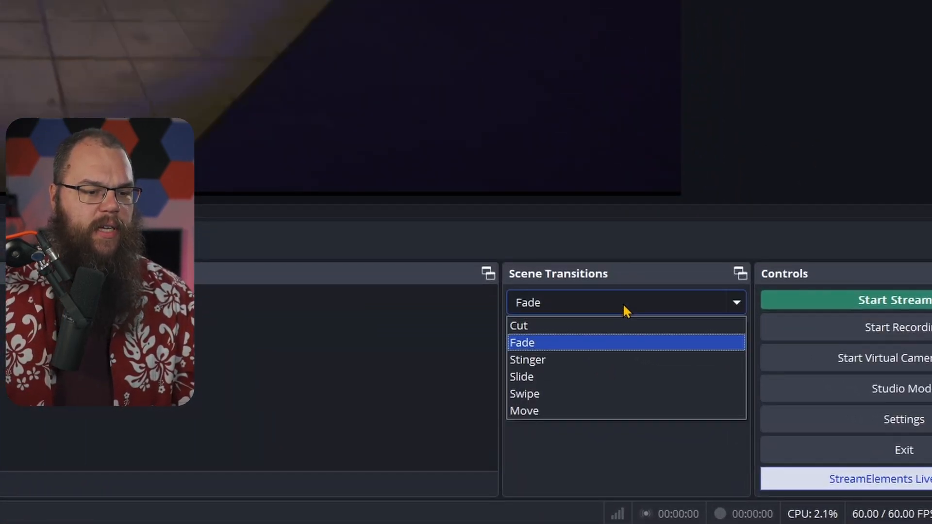
pyautogui.click(521, 342)
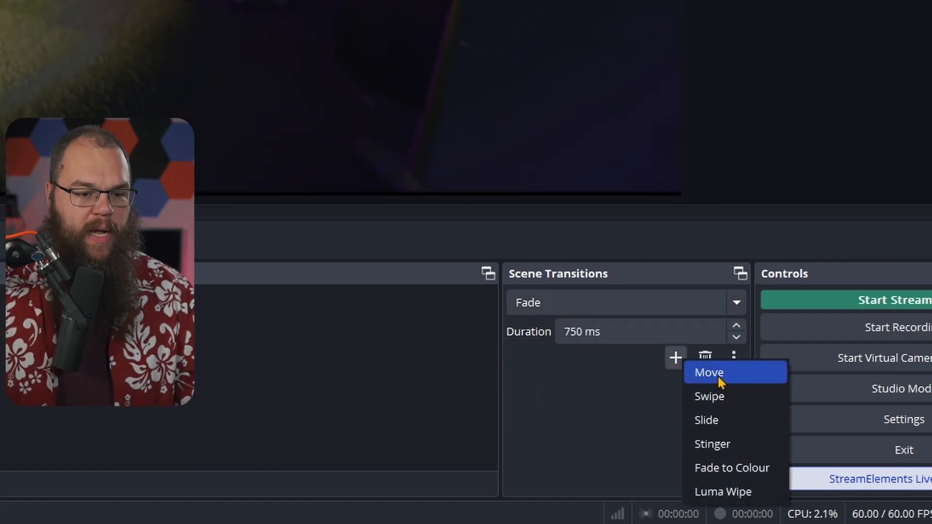
pyautogui.click(708, 373)
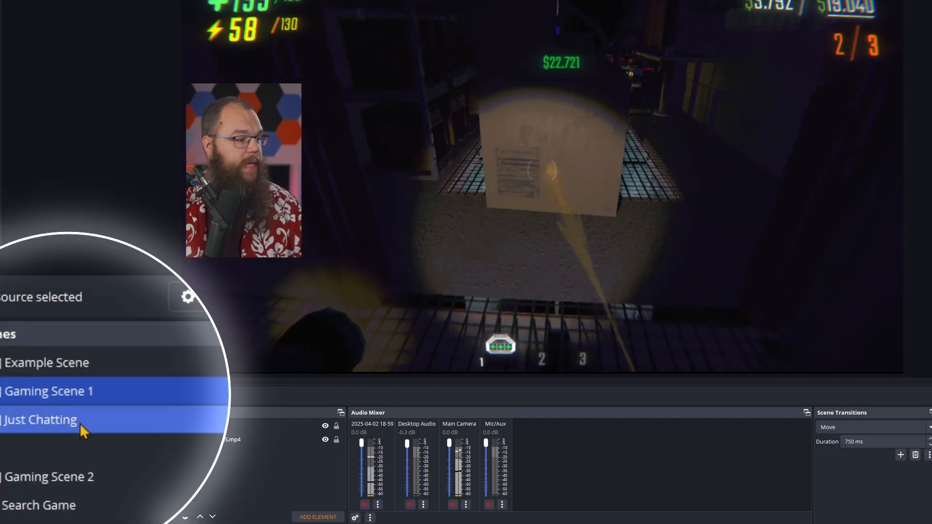
pyautogui.click(40, 418)
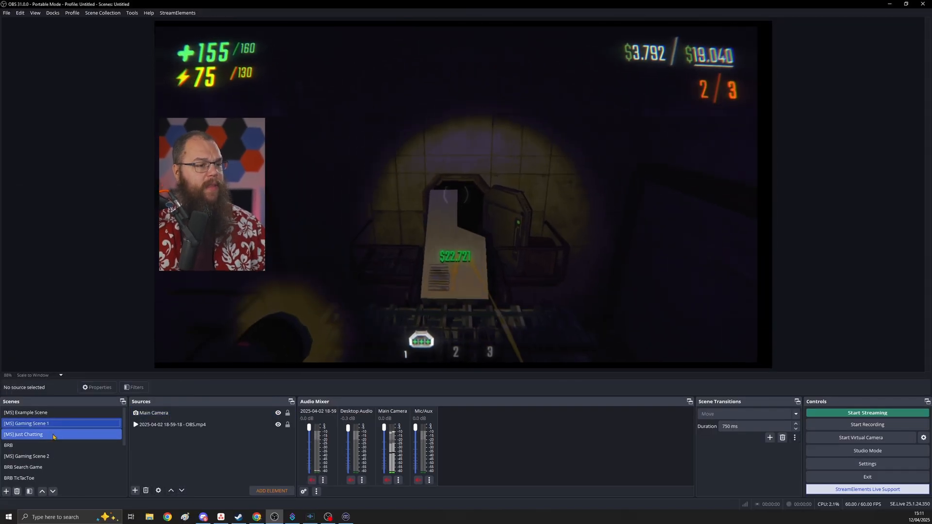
pyautogui.click(36, 445)
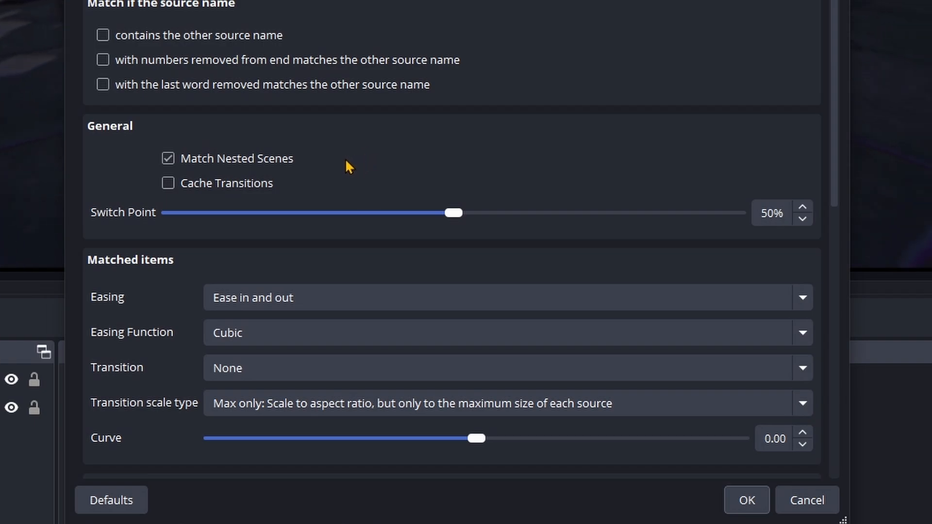
pyautogui.scroll(-3)
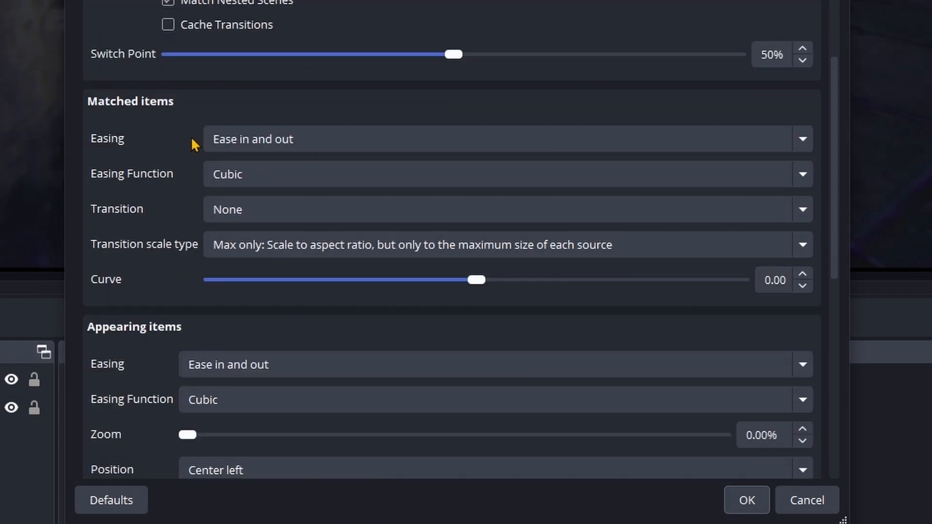
pyautogui.scroll(-3)
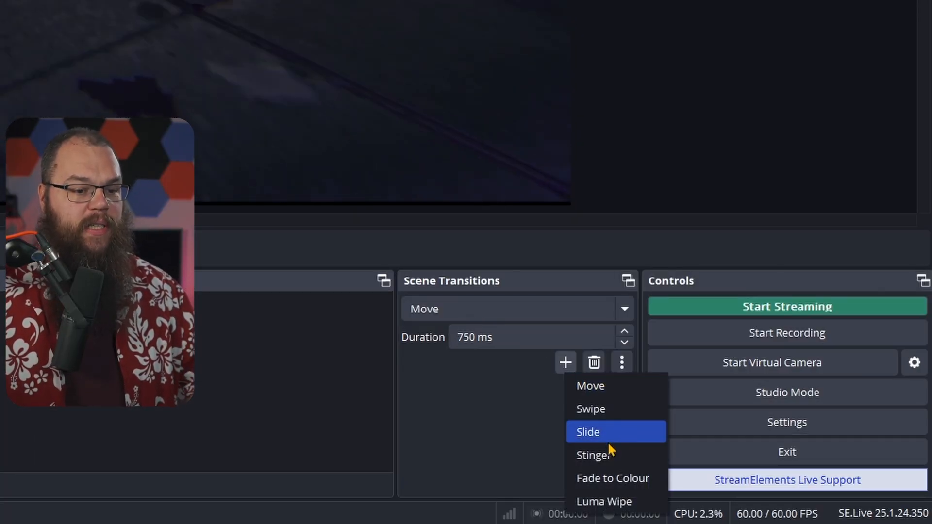
# - Add Slide, reselect Move, set appearing items' zoom to 100% and adjust disappearing zoom
pyautogui.click(587, 431)
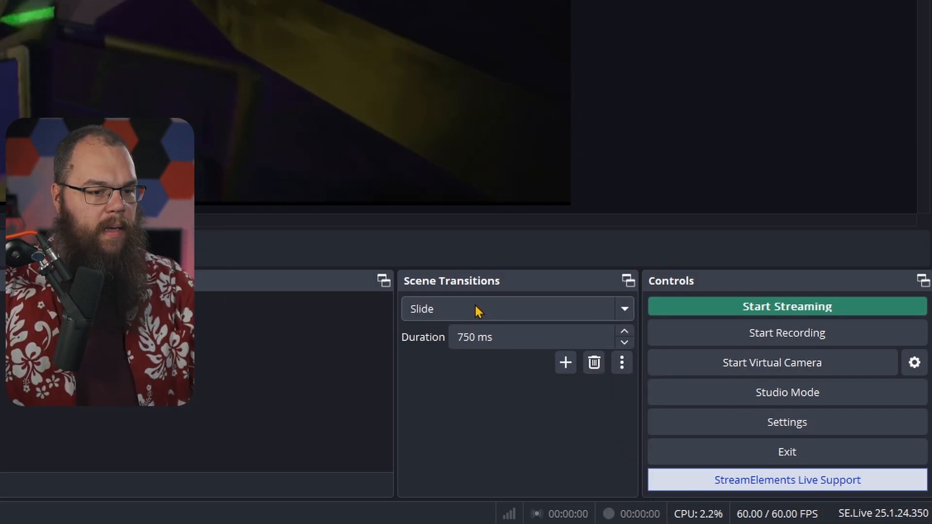
pyautogui.click(515, 308)
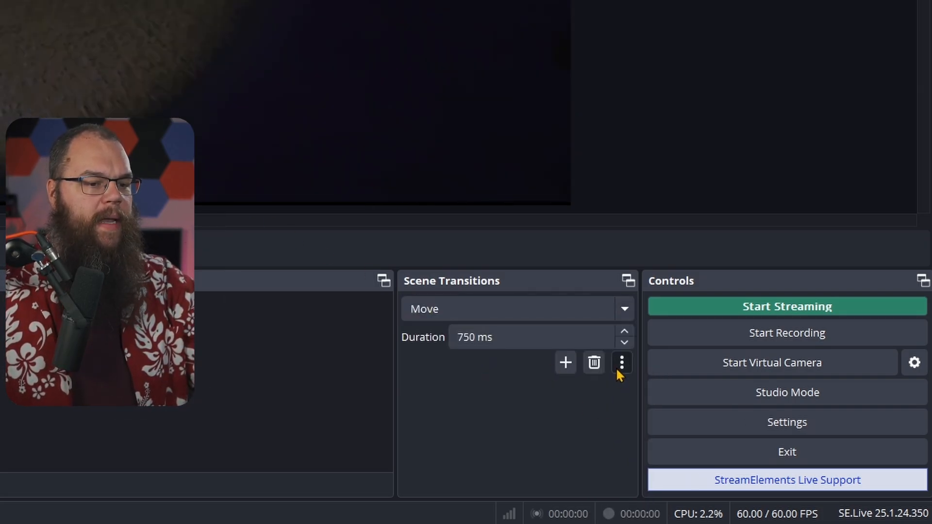
pyautogui.click(622, 363)
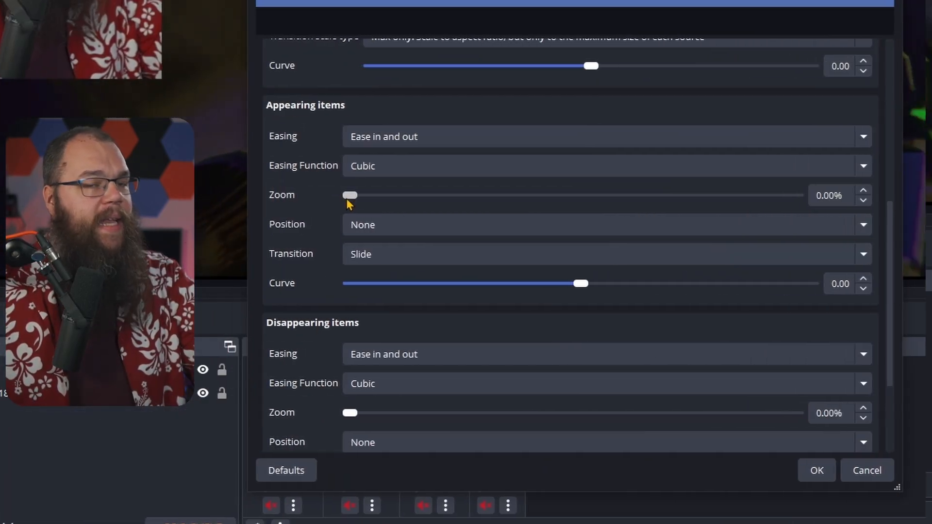
pyautogui.moveTo(349, 195); pyautogui.dragTo(532, 195)
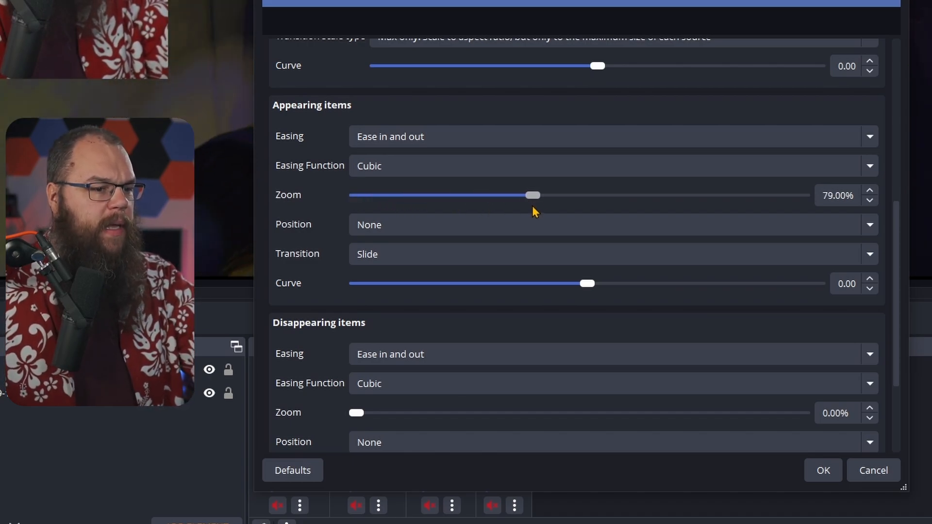
pyautogui.moveTo(530, 196); pyautogui.dragTo(580, 195)
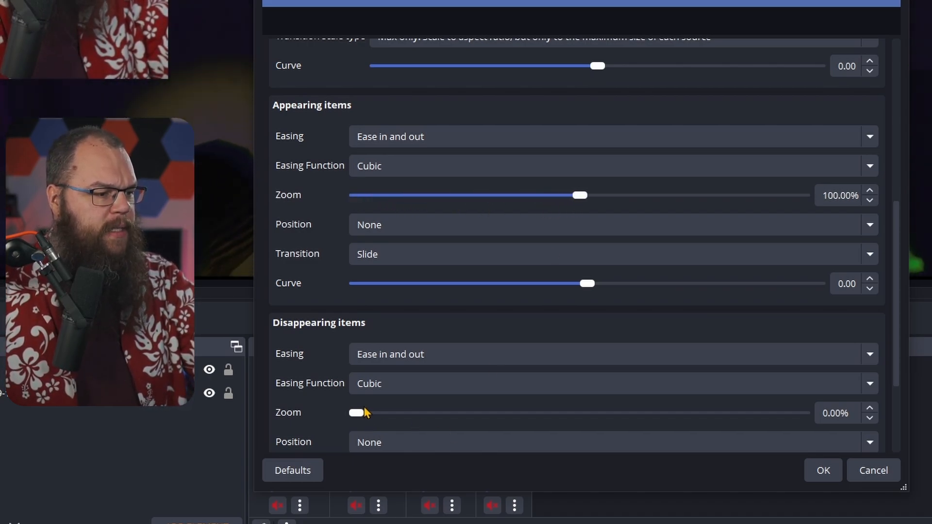
pyautogui.moveTo(357, 413); pyautogui.dragTo(580, 412)
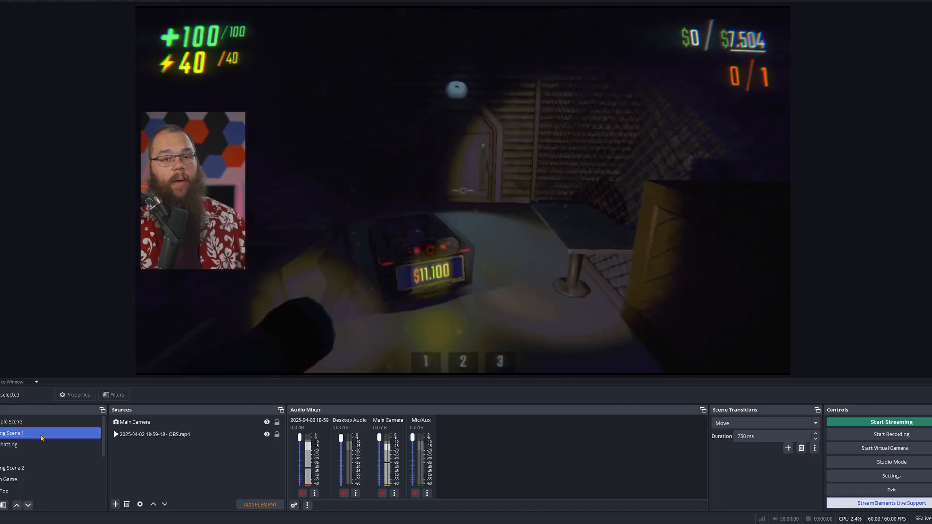
# - Switch to [MS] Gaming Scene 1 to play the Move transition
pyautogui.click(9, 445)
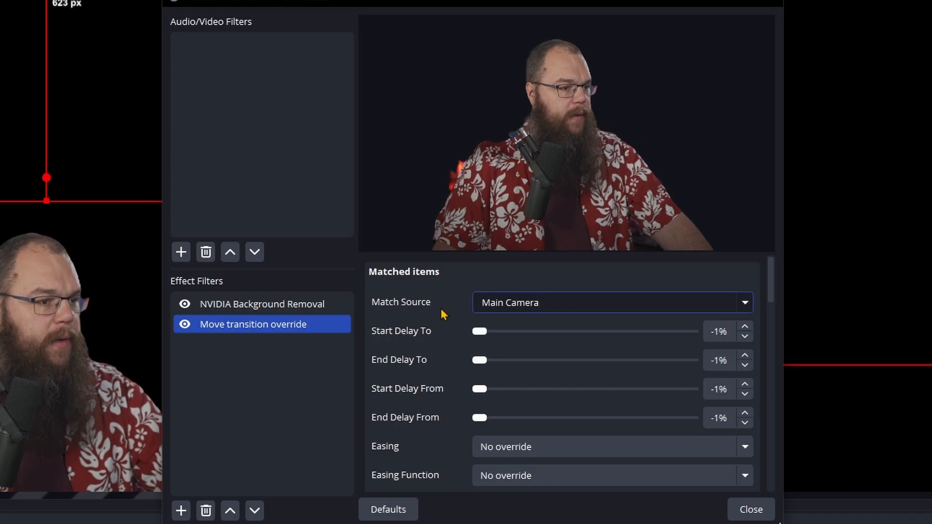
# - Set the Move transition override's Match Source to Main Camera
pyautogui.click(611, 373)
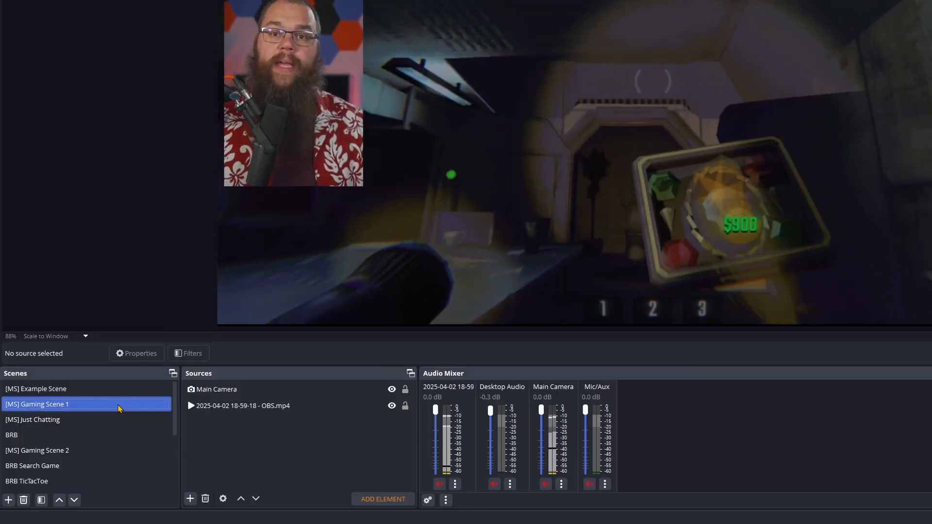
# - Add a Move Source filter named Cam Left and capture the camera's current transform
pyautogui.rightClick(37, 405)
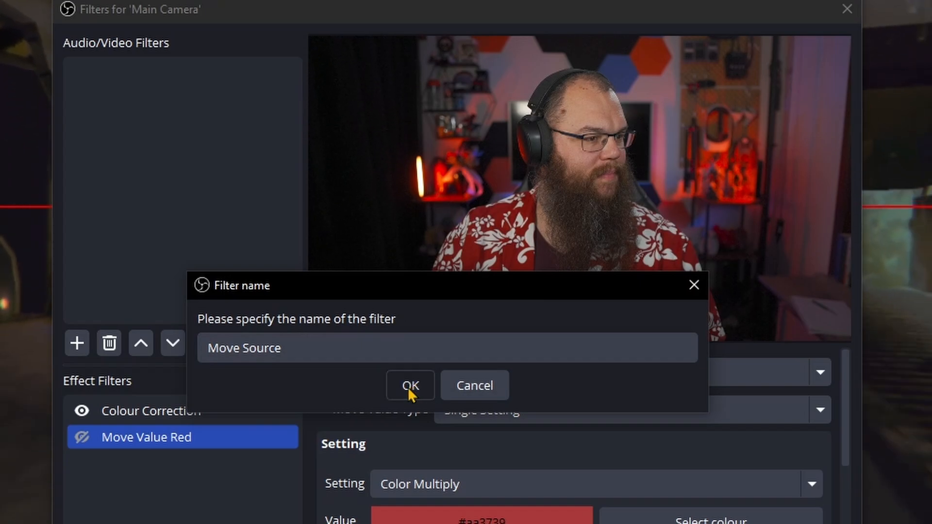
pyautogui.click(409, 385)
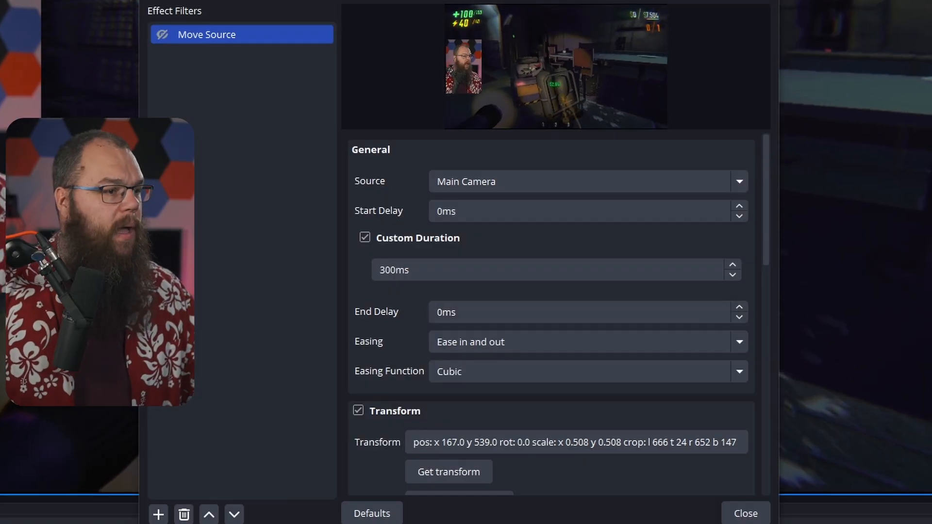
pyautogui.doubleClick(207, 34)
pyautogui.write('Cam Left')
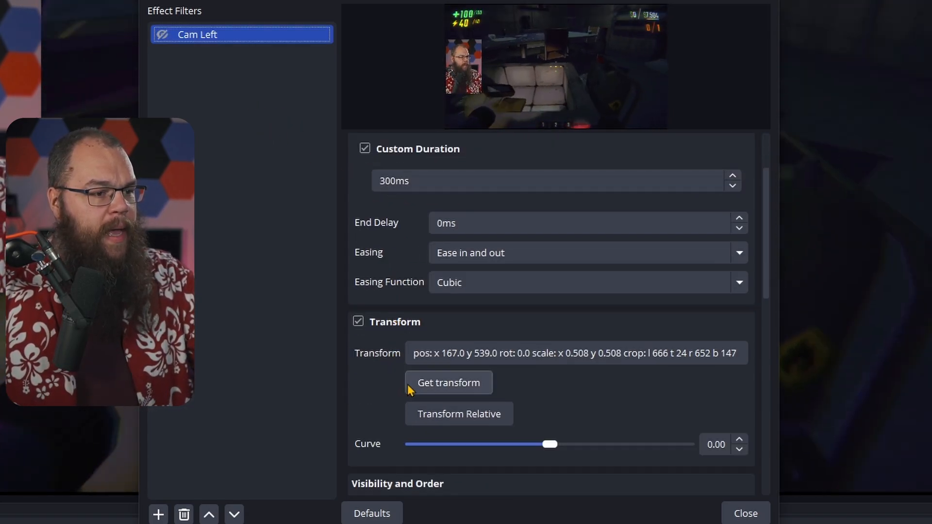
pyautogui.click(745, 513)
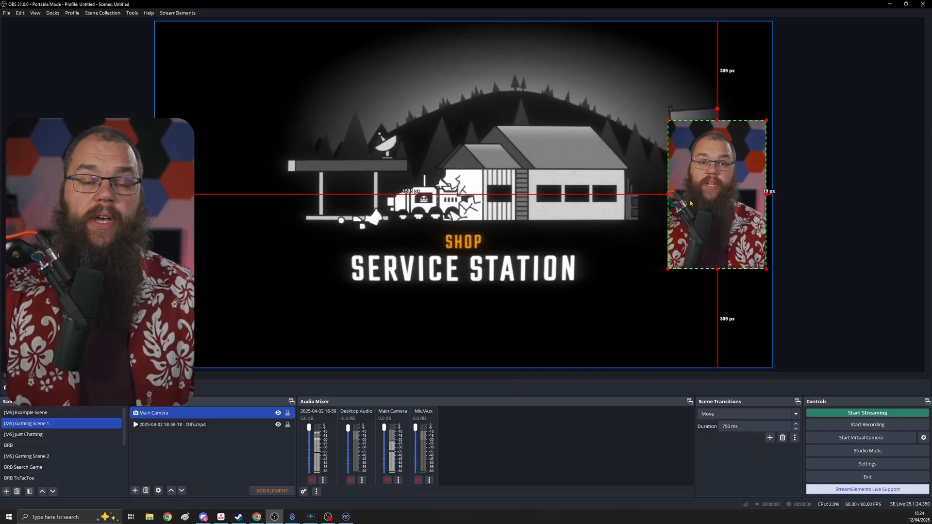
# - Stretch the camera to fill the canvas and duplicate Cam Left as Cam Right
pyautogui.rightClick(716, 193)
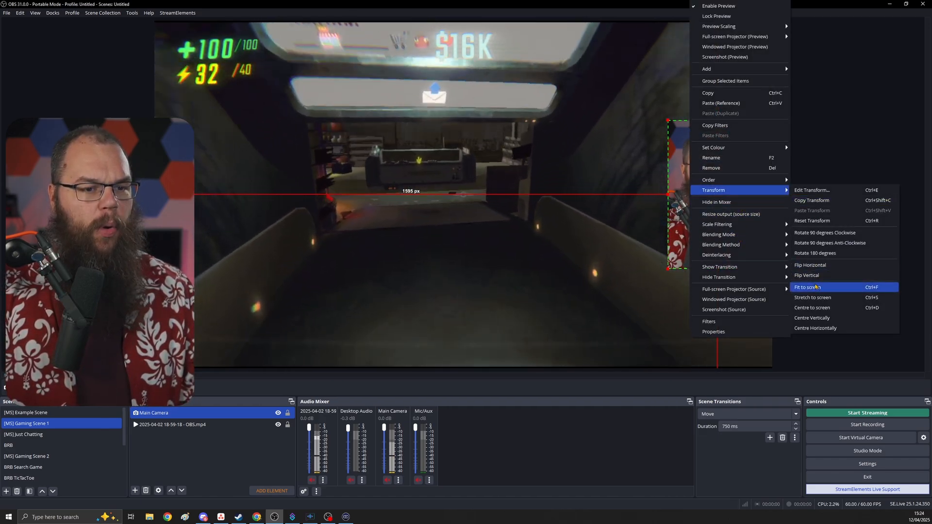
pyautogui.click(807, 287)
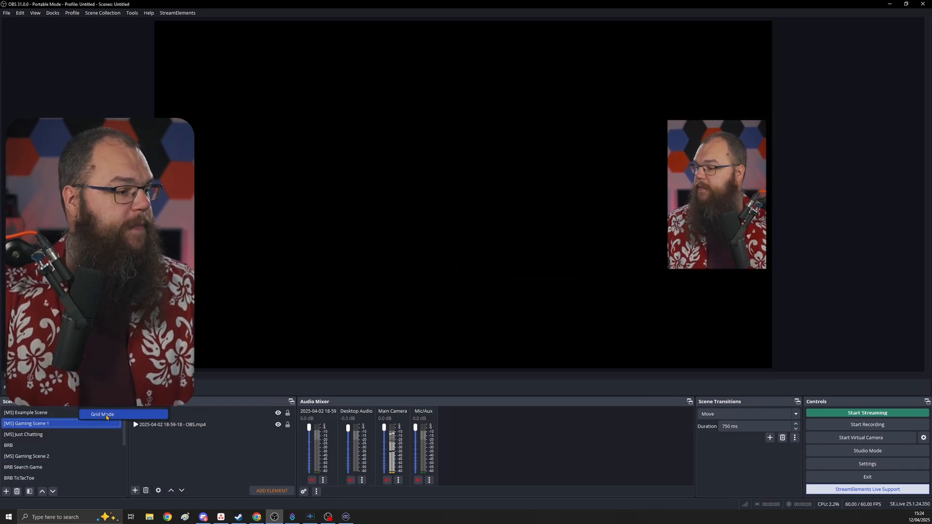
pyautogui.rightClick(201, 35)
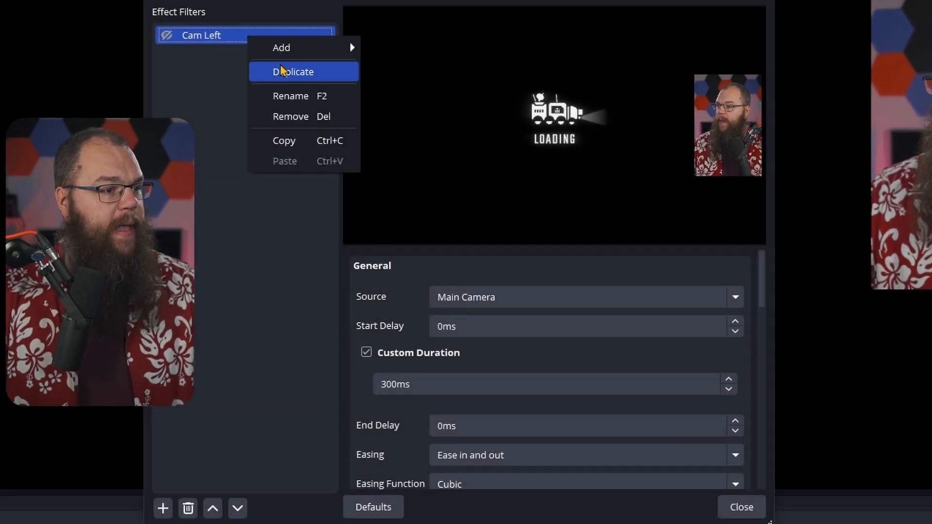
pyautogui.click(292, 72)
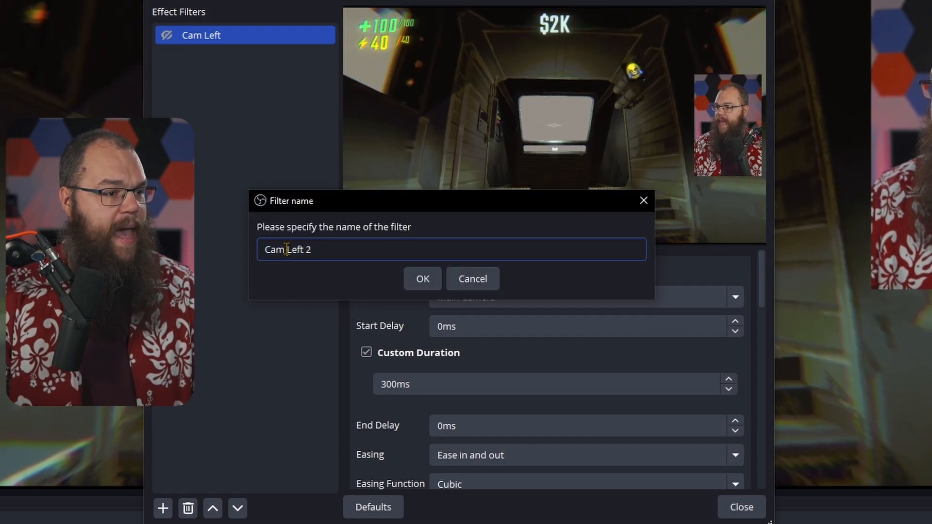
pyautogui.click(421, 278)
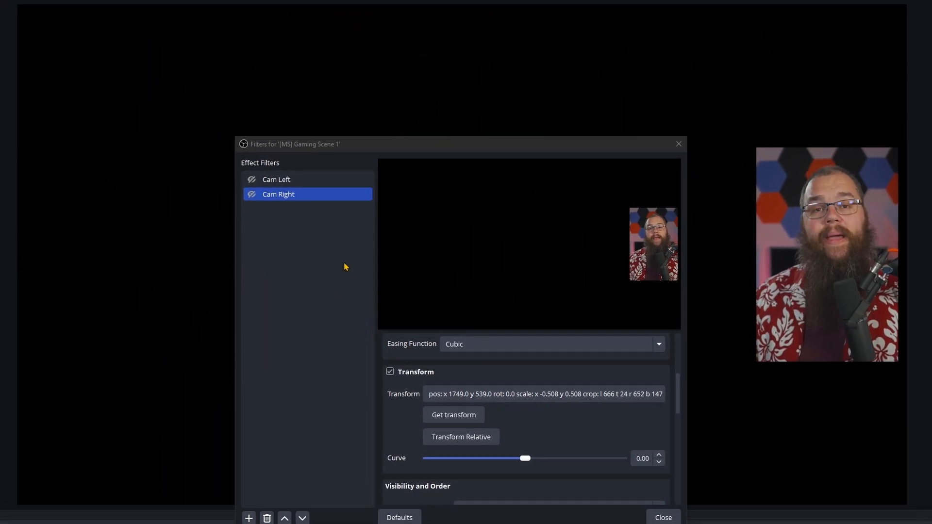
# - Test the Cam Left and Cam Right moves by toggling each
pyautogui.click(277, 180)
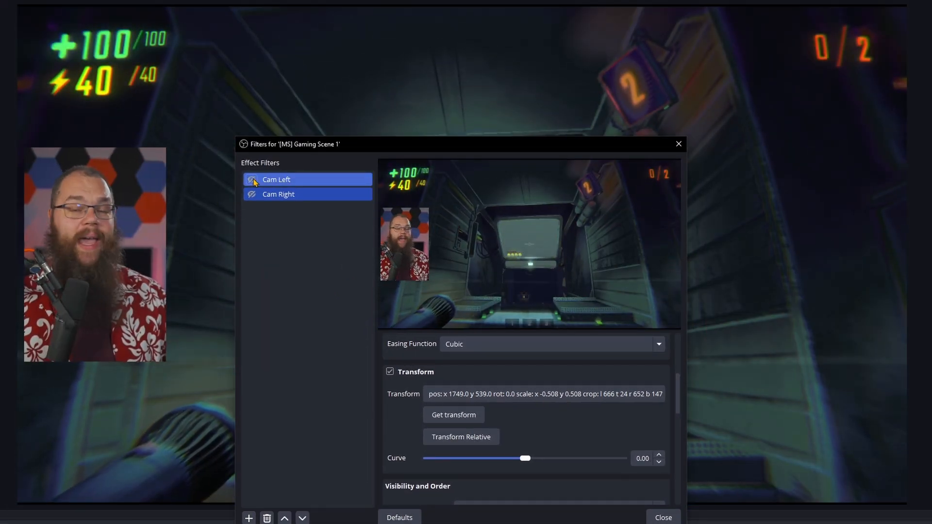
pyautogui.click(279, 193)
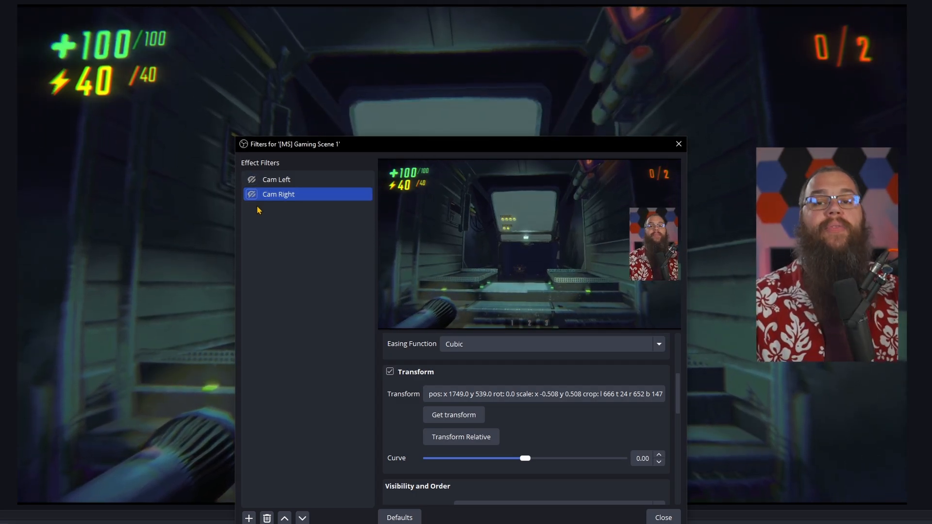
pyautogui.click(662, 517)
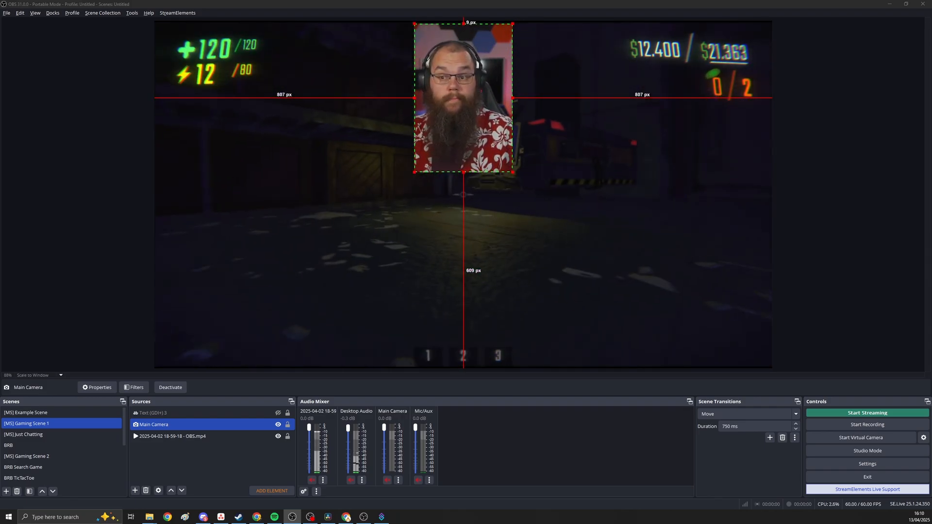
# - Drag the camera left of the gameplay and delete the old Camera Dance - Trigger filter
pyautogui.moveTo(463, 98); pyautogui.dragTo(231, 195)
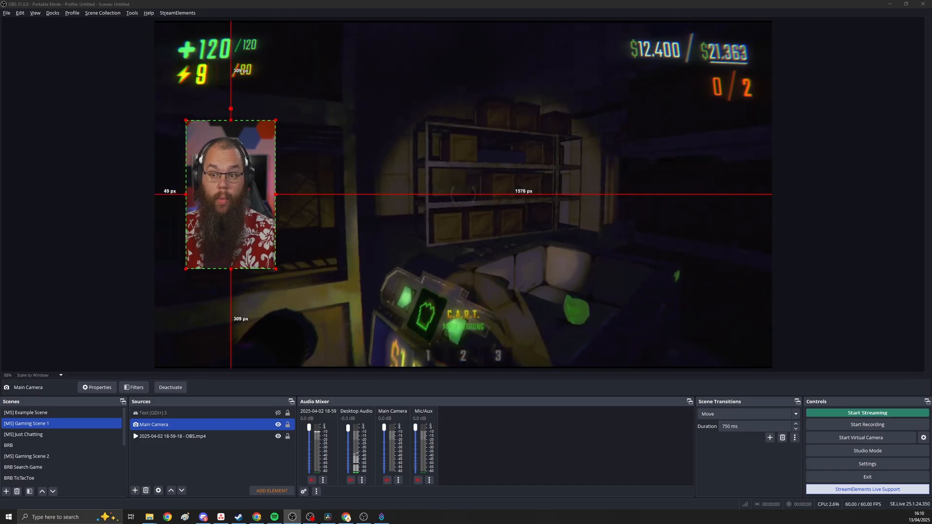
pyautogui.click(27, 456)
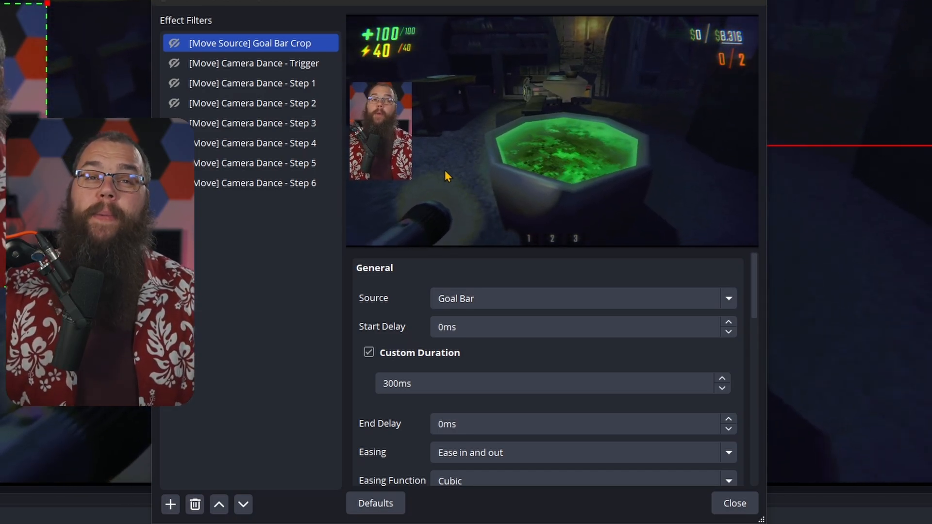
pyautogui.click(262, 163)
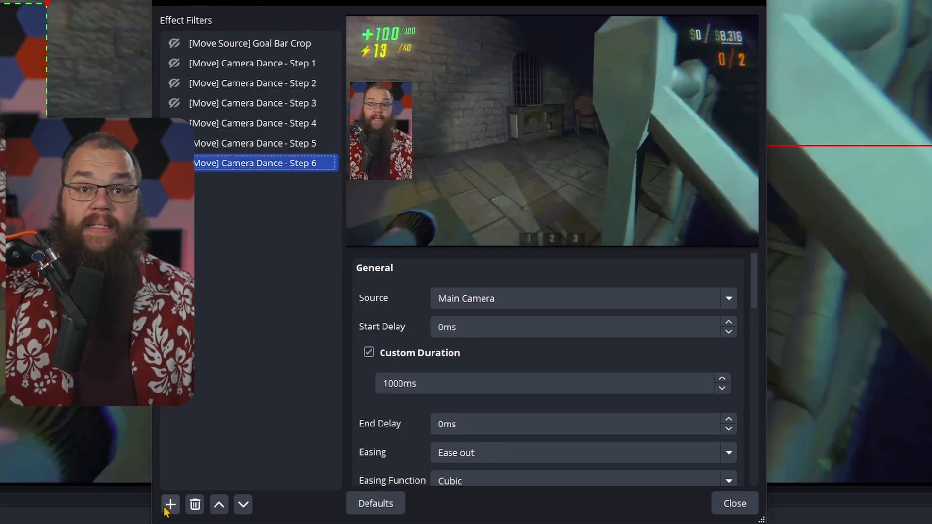
# - Add a Camera Dance Trigger move filter with Simultaneous Move set to Camera Dance - Step 1
pyautogui.click(170, 505)
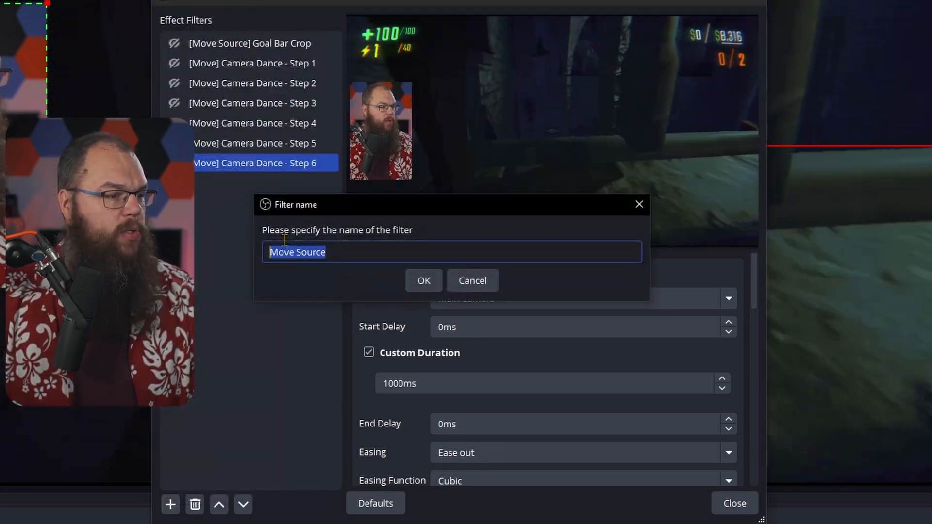
pyautogui.write('Camer')
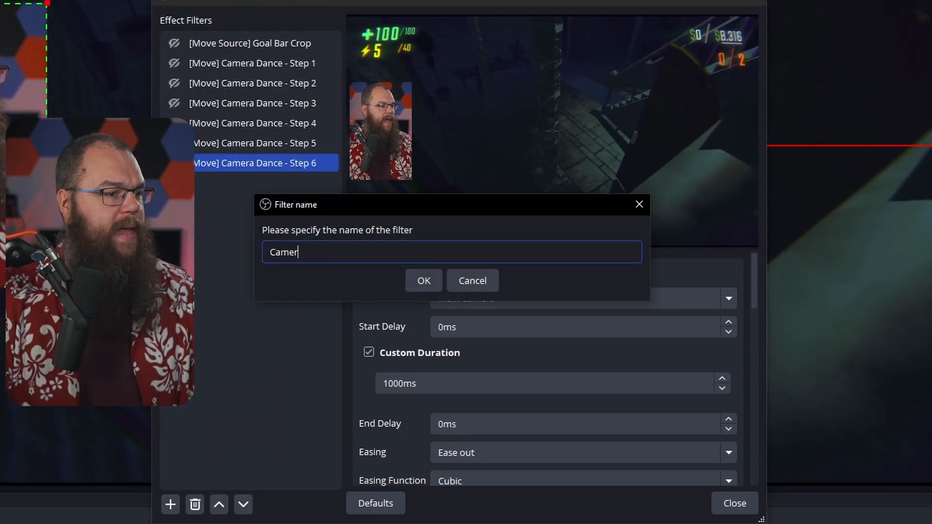
pyautogui.click(423, 280)
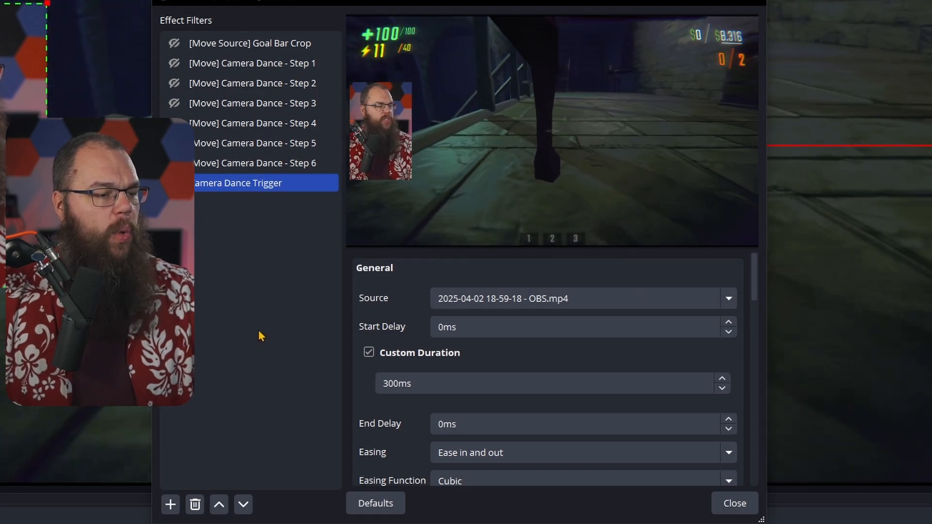
pyautogui.click(582, 298)
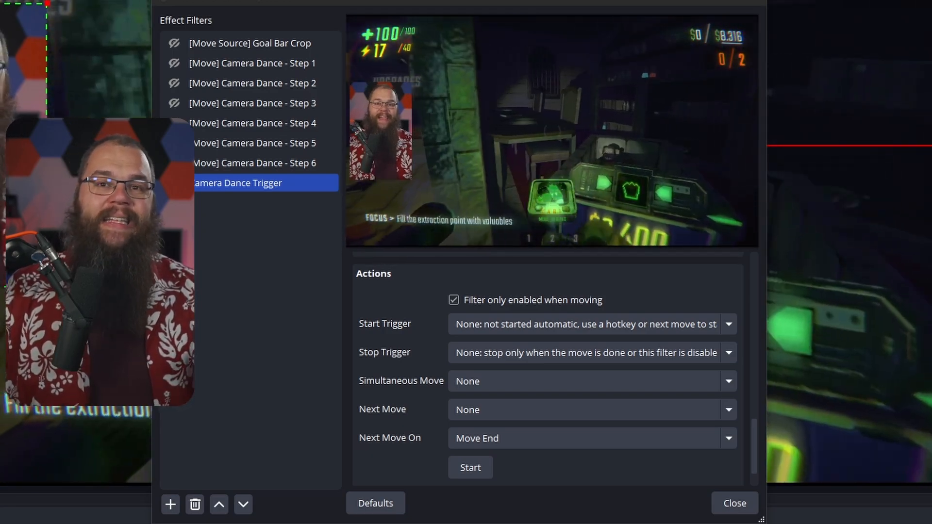
pyautogui.click(590, 381)
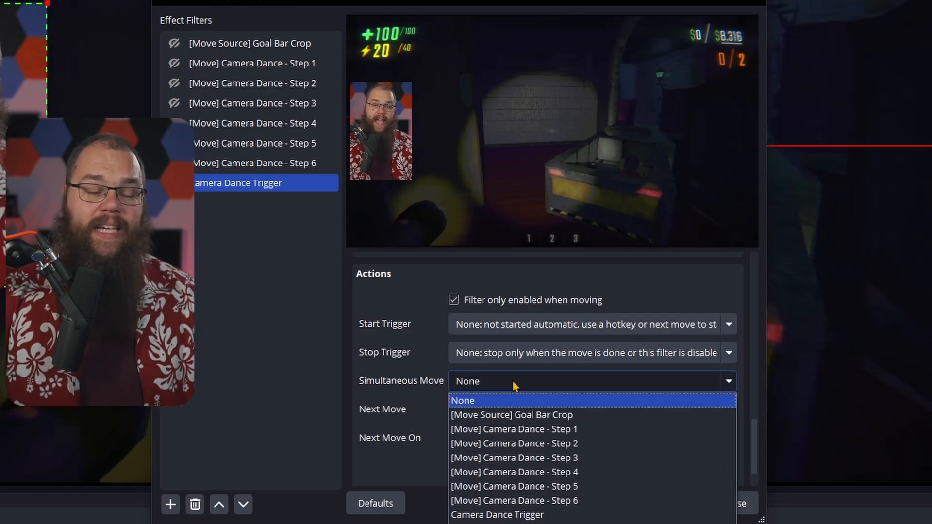
pyautogui.click(514, 429)
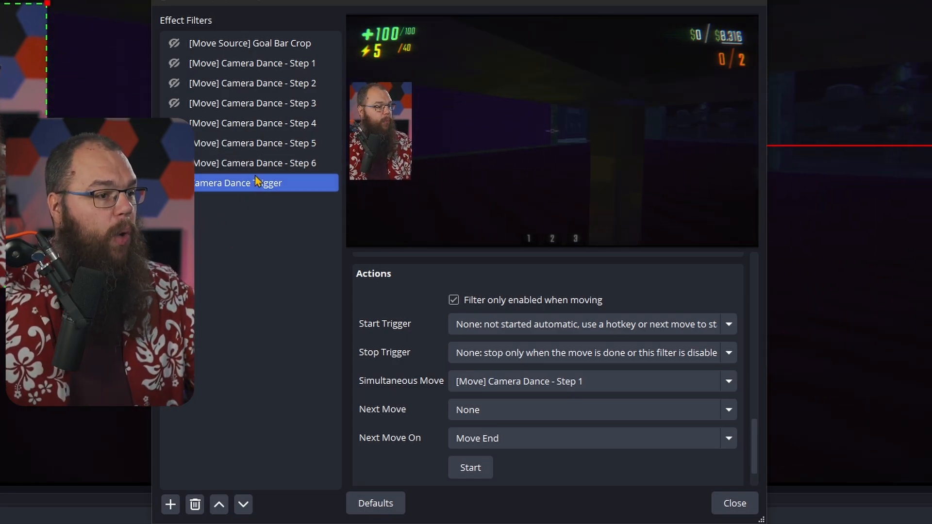
# - Review Camera Dance Steps 1 and 2, then enable the 10 ms Main Camera trigger
pyautogui.click(251, 62)
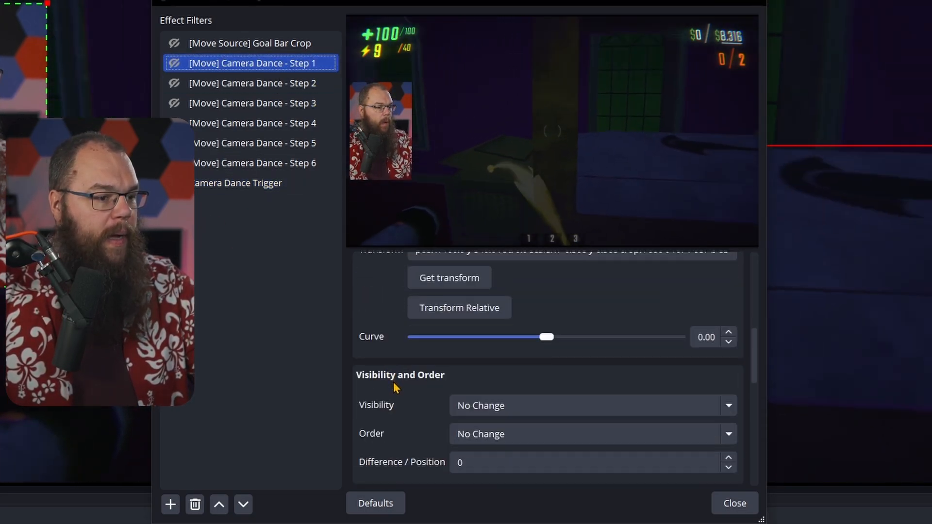
pyautogui.click(251, 83)
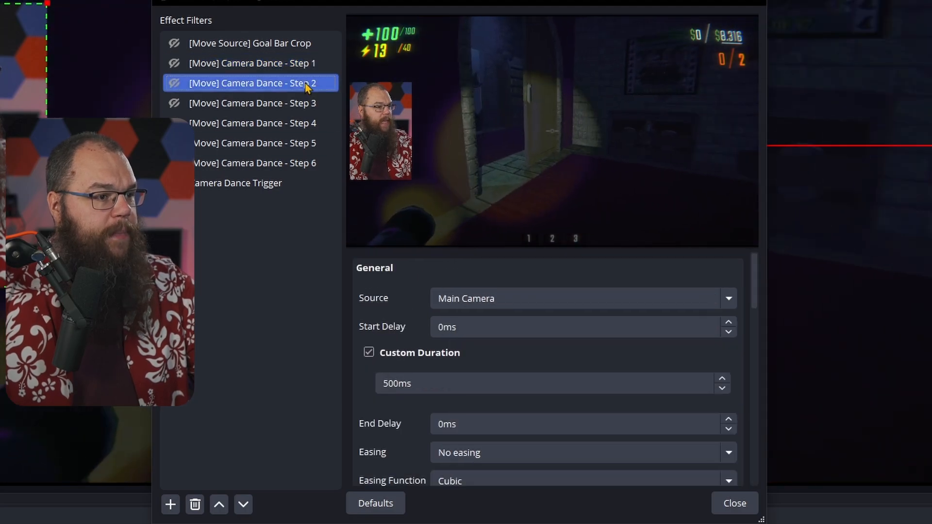
pyautogui.scroll(-3)
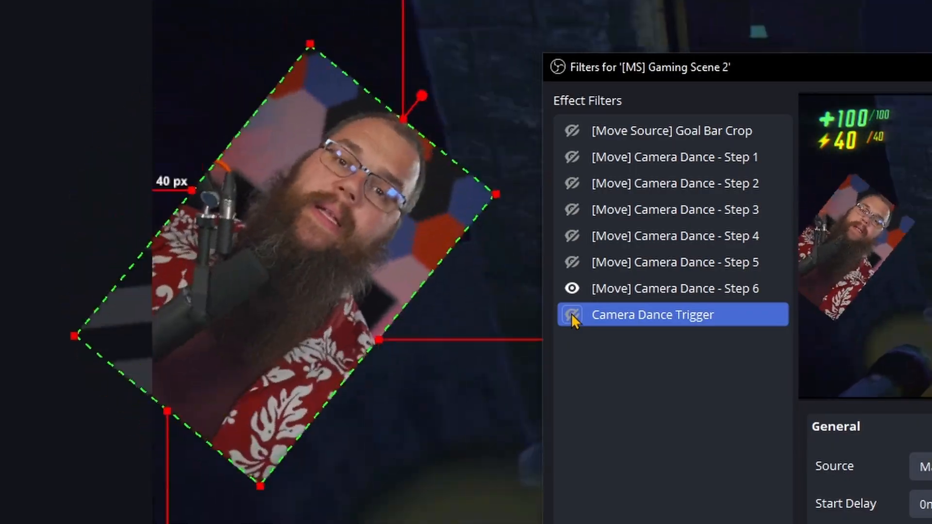
pyautogui.click(572, 315)
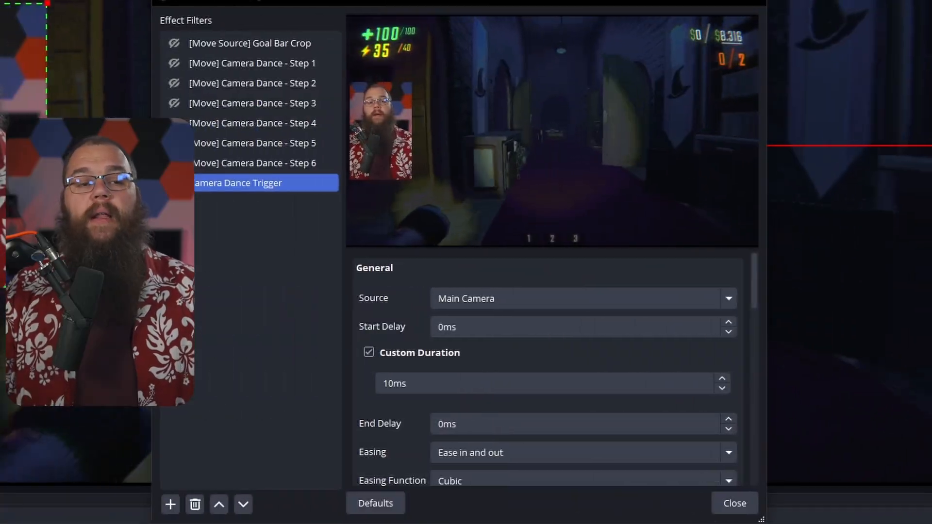
# - Set Camera Dance Step 6 to Main Camera over 1000 ms with ease-out cubic easing
pyautogui.scroll(-3)
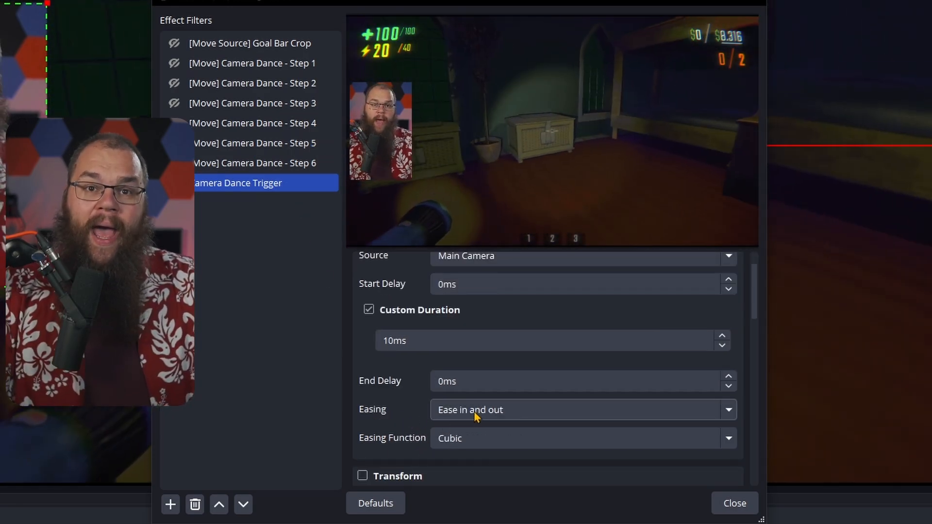
pyautogui.click(581, 410)
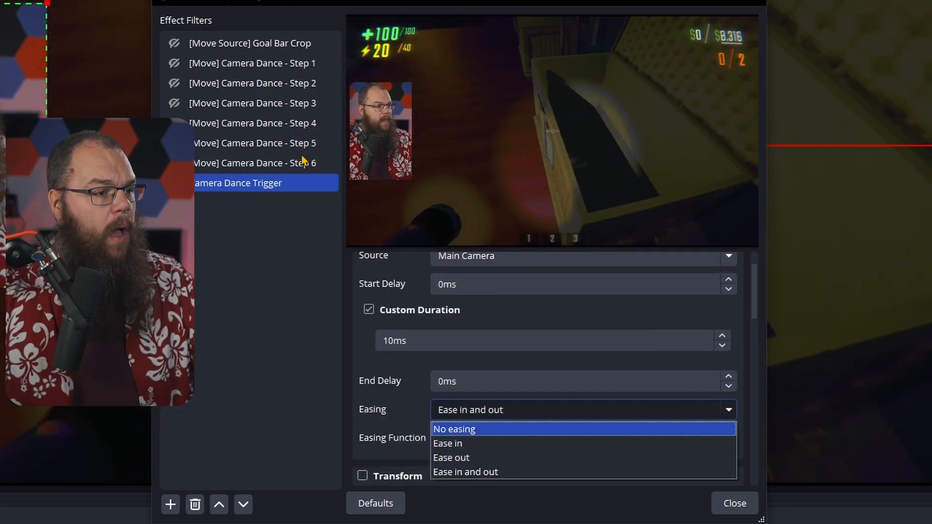
pyautogui.click(252, 63)
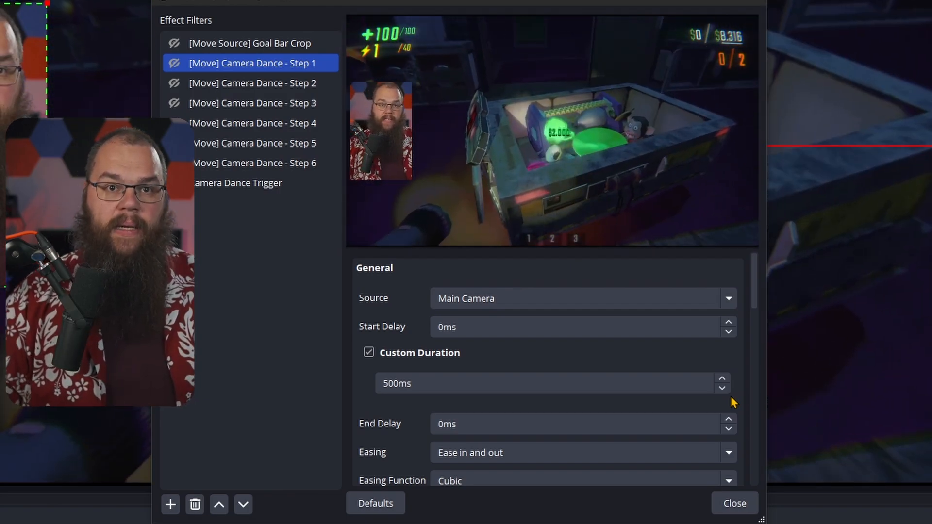
pyautogui.click(582, 452)
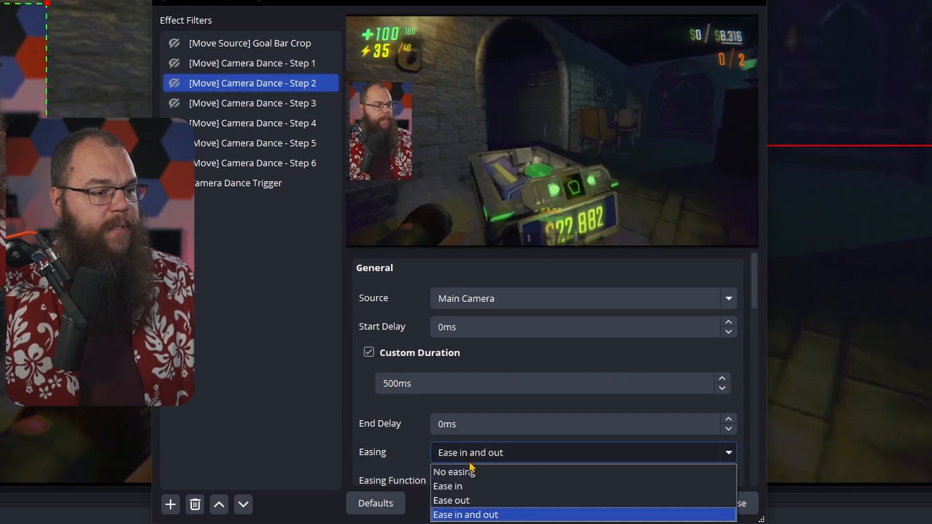
pyautogui.click(253, 163)
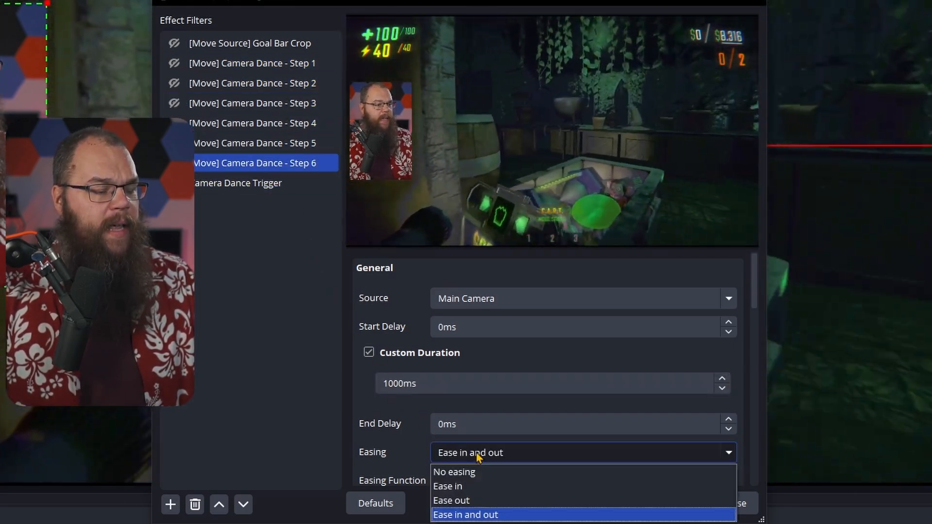
pyautogui.click(451, 500)
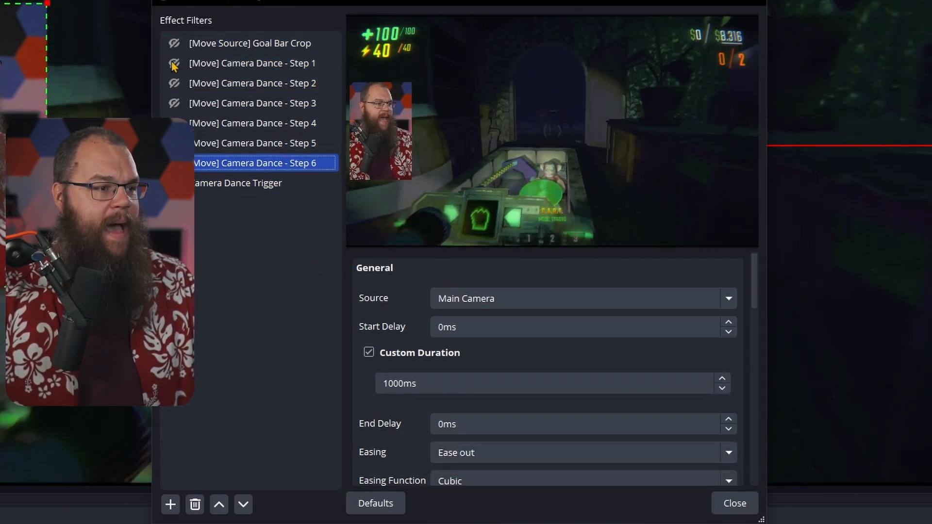
# - Open the camera's Move Value Red filter and its Filter dropdown
pyautogui.click(734, 503)
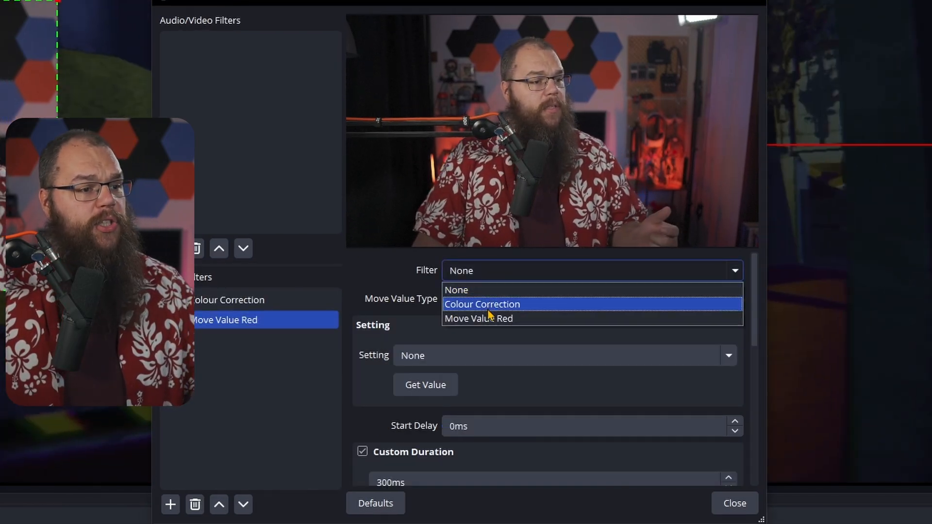
# - Point Move Value Red at Colour Correction's Color Multiply, using red #aa3739
pyautogui.click(481, 304)
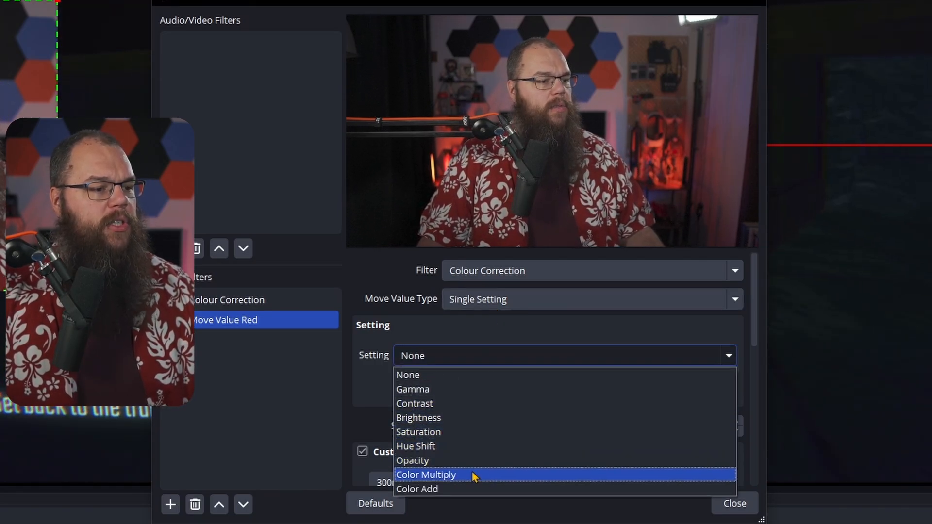
pyautogui.click(425, 474)
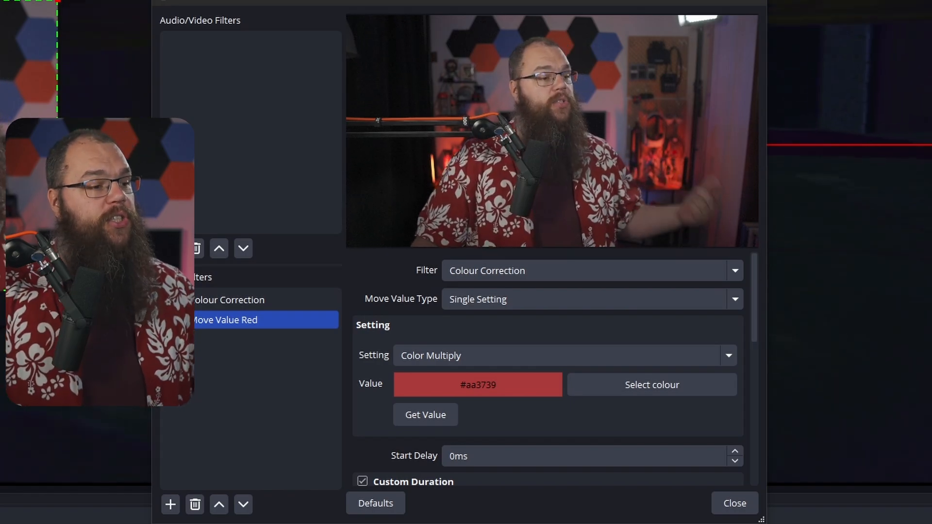
# - Give Move Value Red a 500 ms duration and 500 ms end delay, then close the filters
pyautogui.scroll(-3)
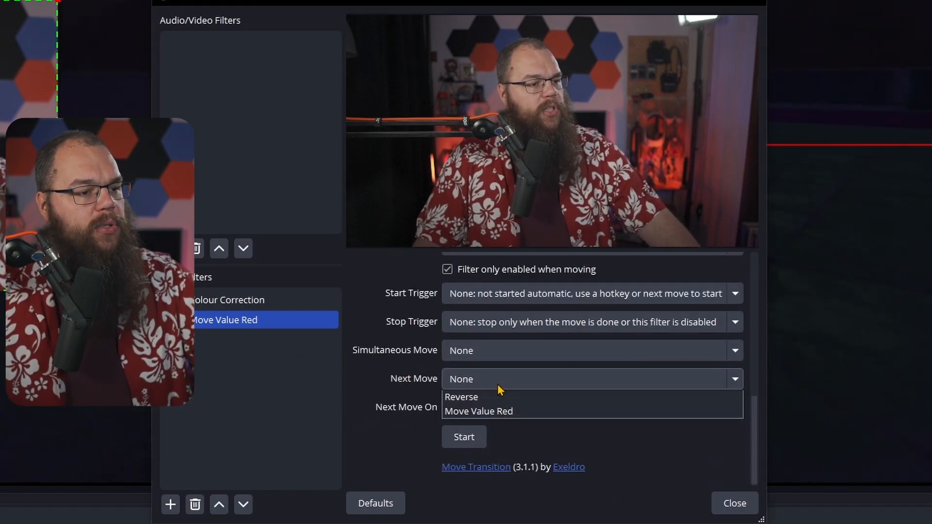
pyautogui.click(461, 397)
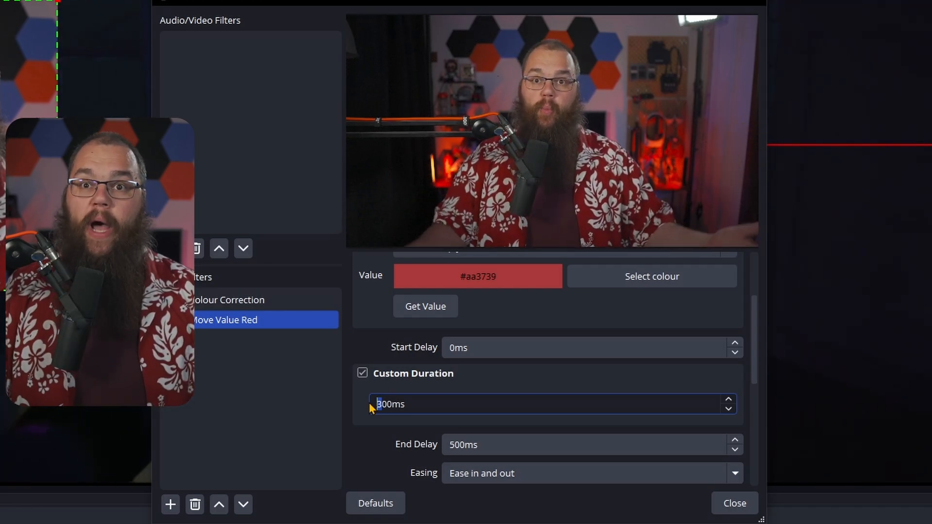
pyautogui.write('500ms')
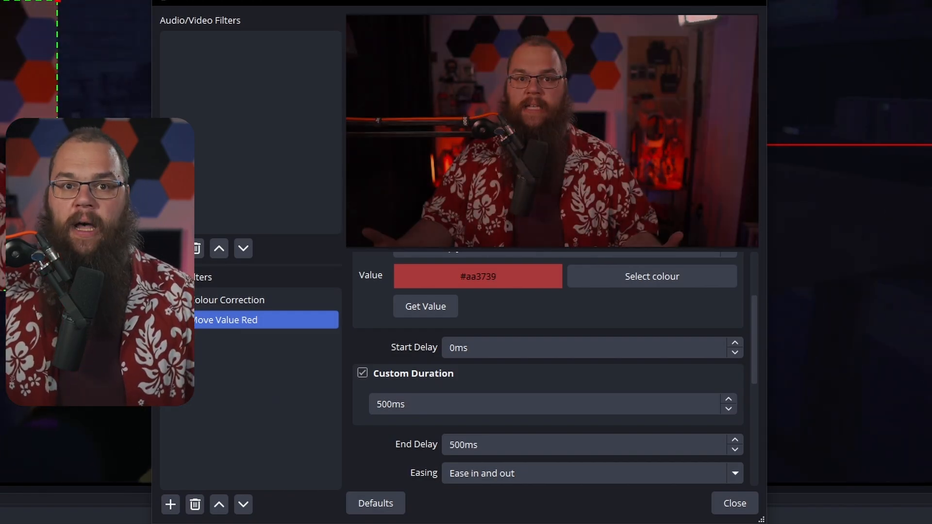
pyautogui.click(734, 503)
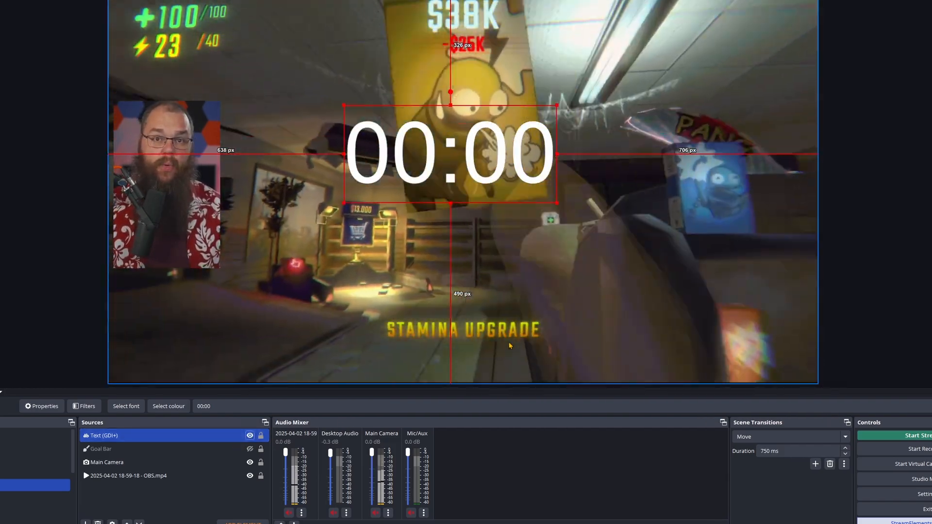
# - Add a Move Value filter 'Setup' formatting Text as %M:%S, value 180, over 10 ms
pyautogui.write('Su')
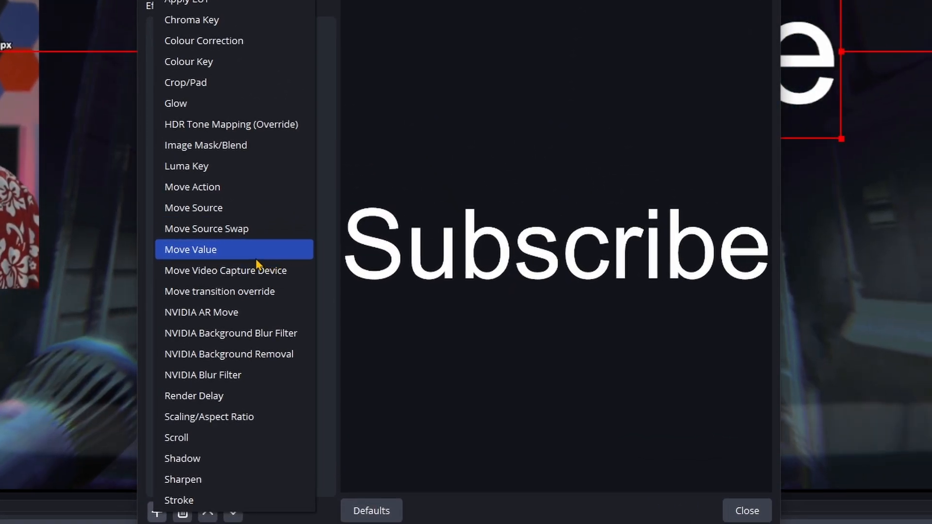
pyautogui.click(190, 249)
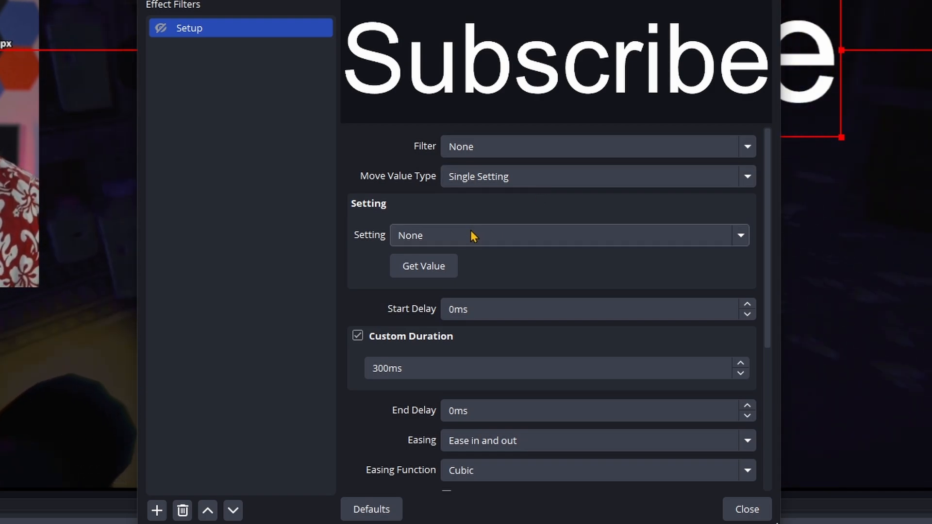
pyautogui.click(567, 235)
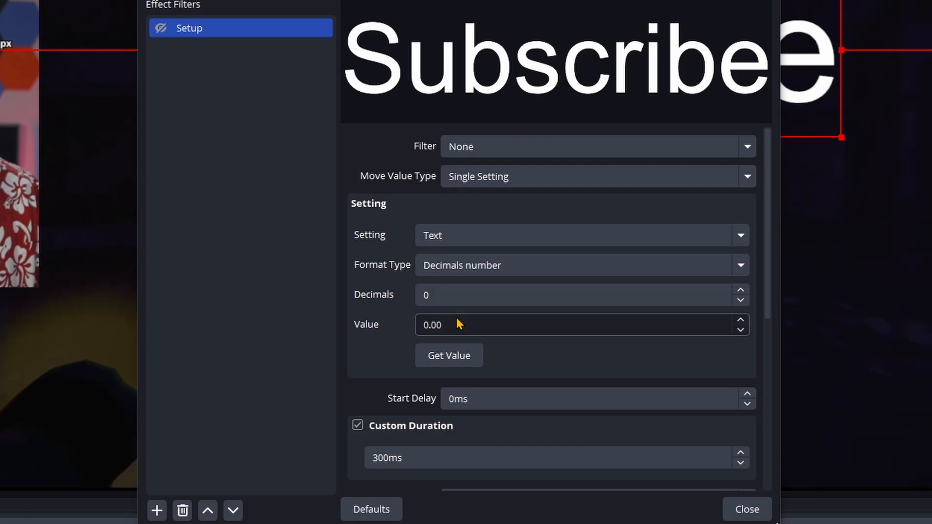
pyautogui.click(582, 264)
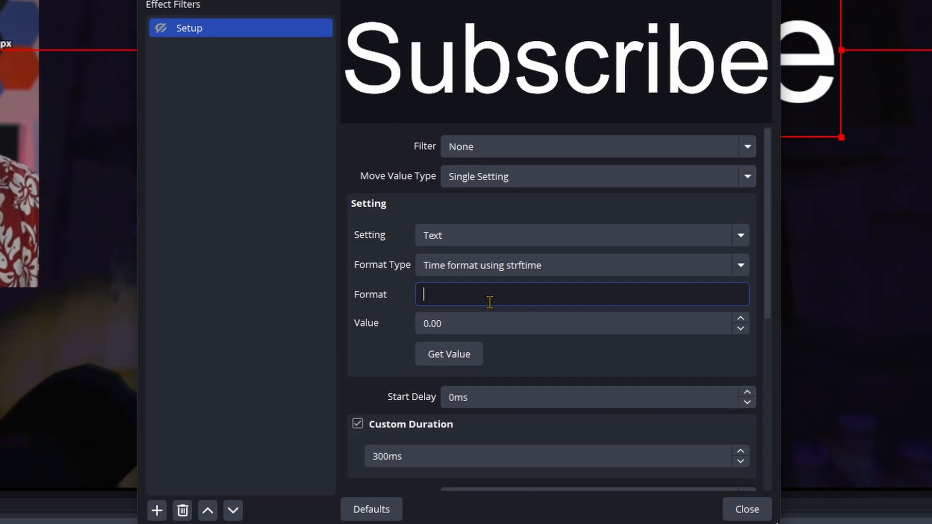
pyautogui.write('%M:%')
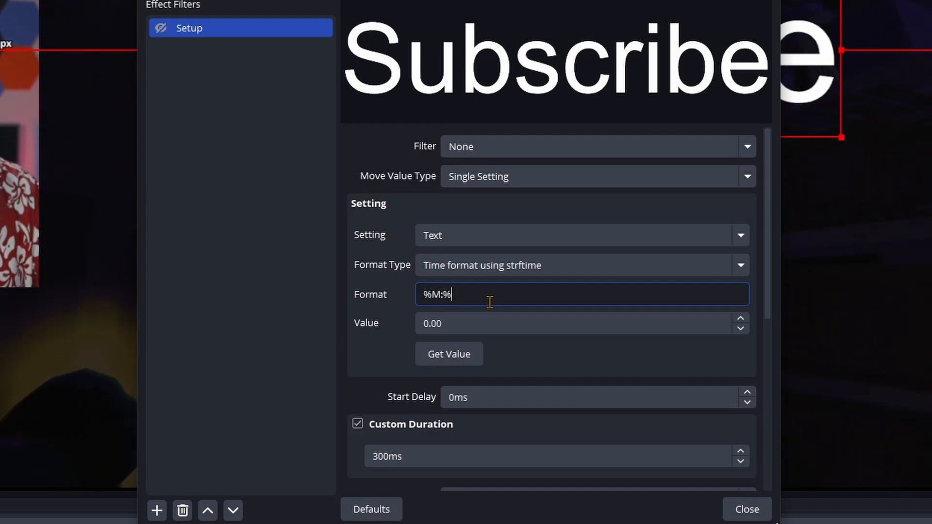
pyautogui.write('S')
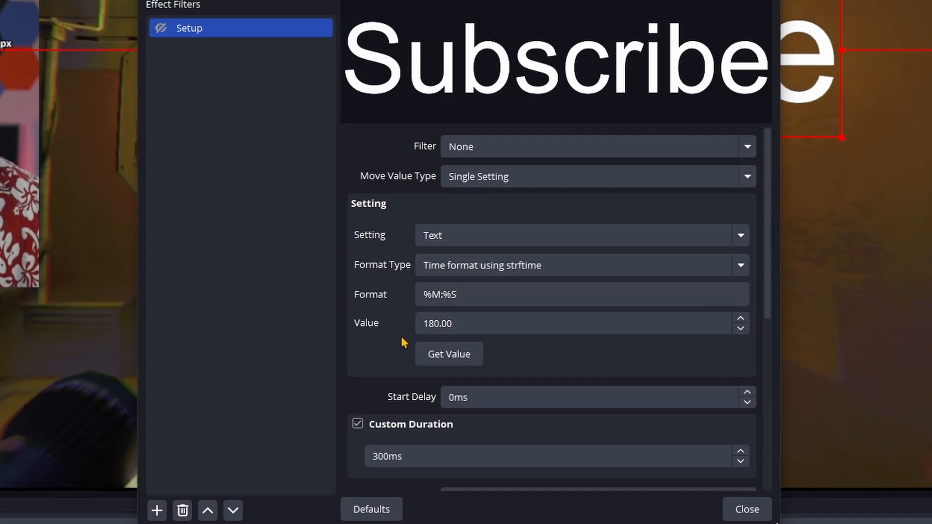
pyautogui.click(535, 456)
pyautogui.write('10')
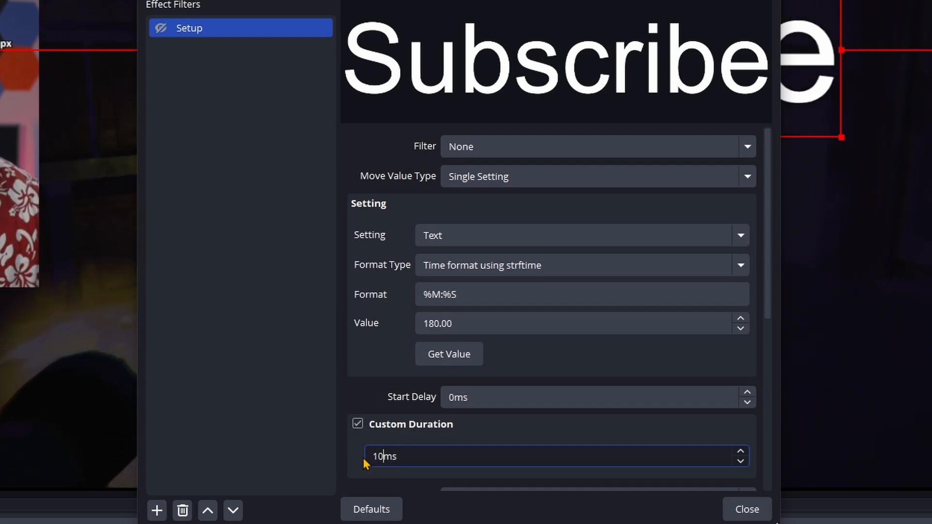
# - Duplicate Setup as Timer counting to 0 over 180000 ms with no easing
pyautogui.rightClick(189, 27)
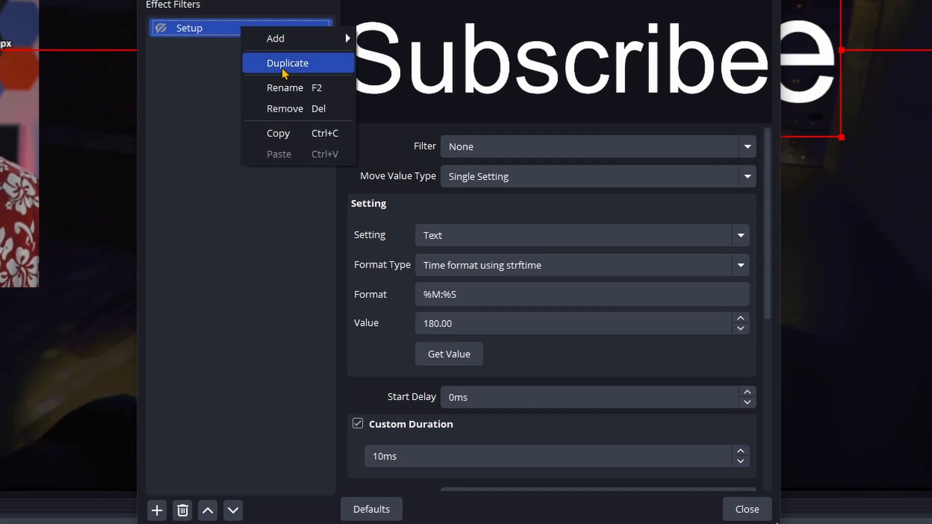
pyautogui.click(287, 63)
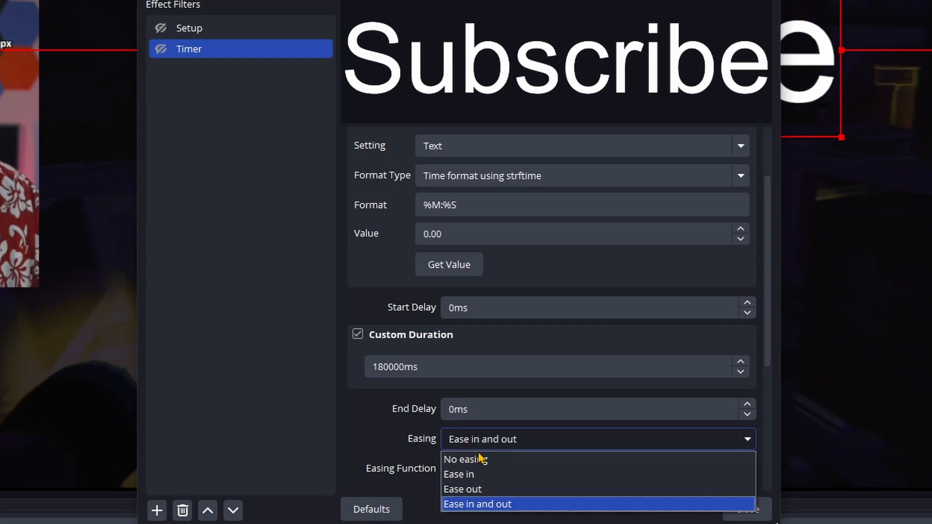
pyautogui.click(465, 458)
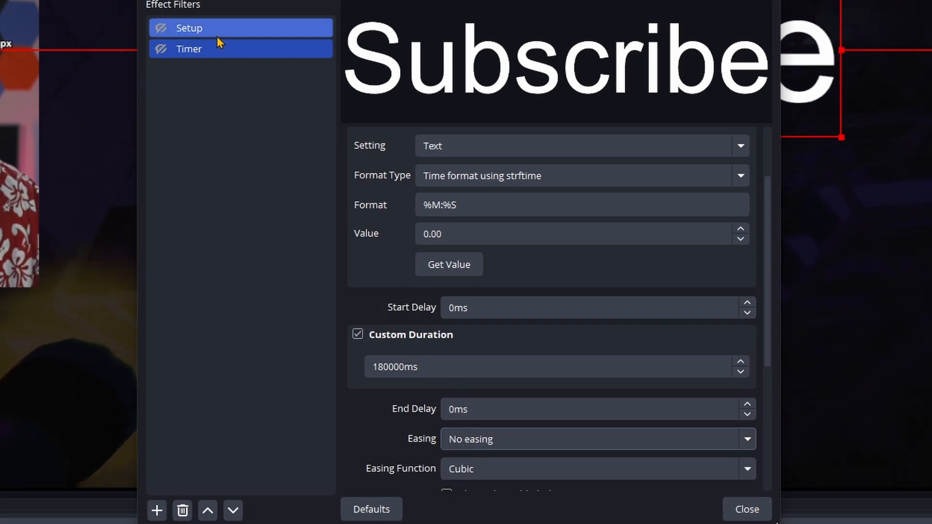
# - Set Setup's Next Move to Timer so the countdown follows it
pyautogui.click(188, 27)
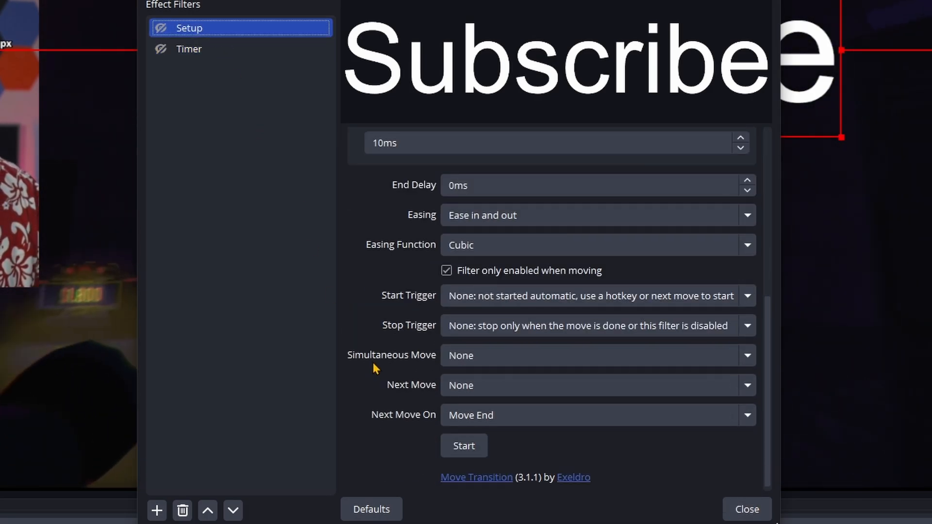
pyautogui.click(596, 384)
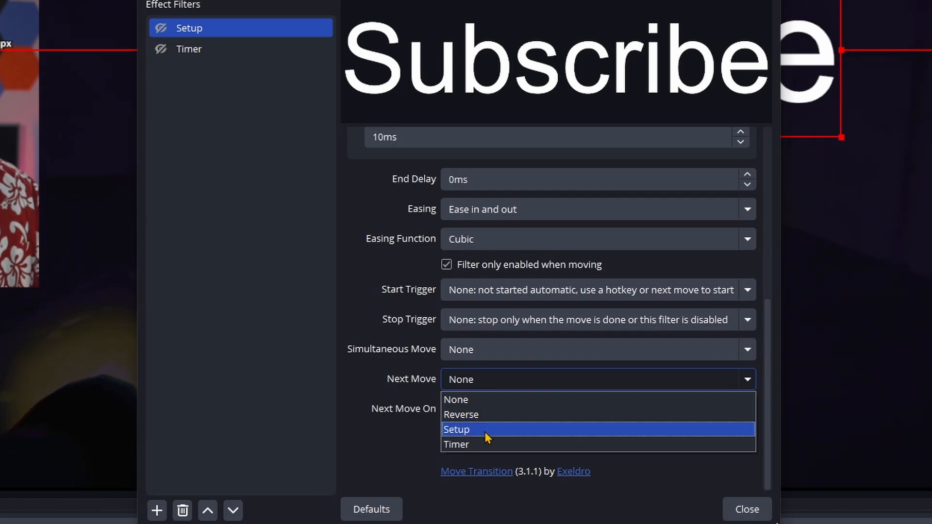
pyautogui.click(457, 444)
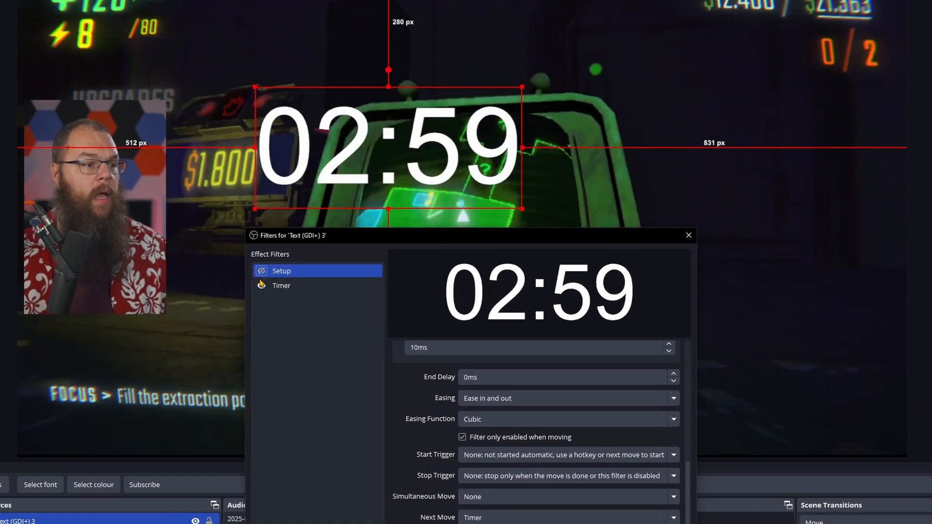
# - Style the countdown text with a brush font, red colour and a size 14 outline
pyautogui.click(281, 286)
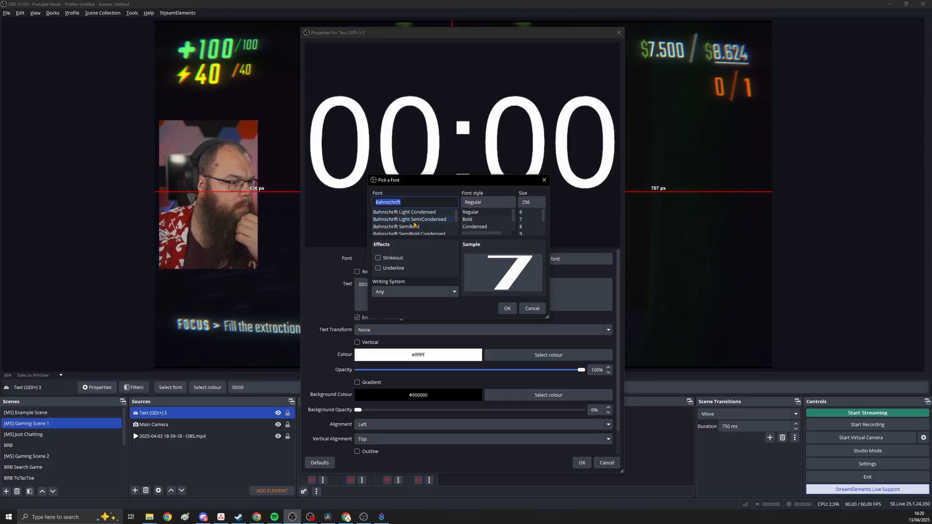
pyautogui.click(507, 308)
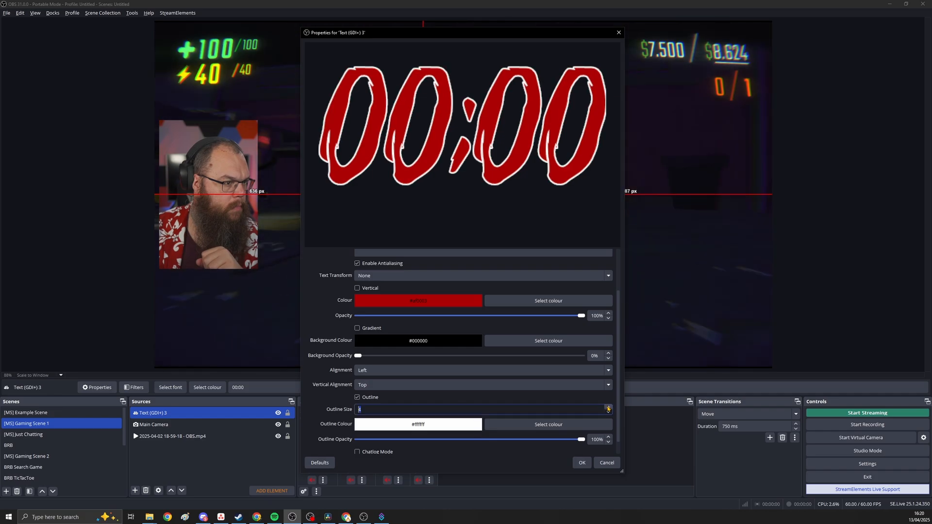
pyautogui.click(547, 424)
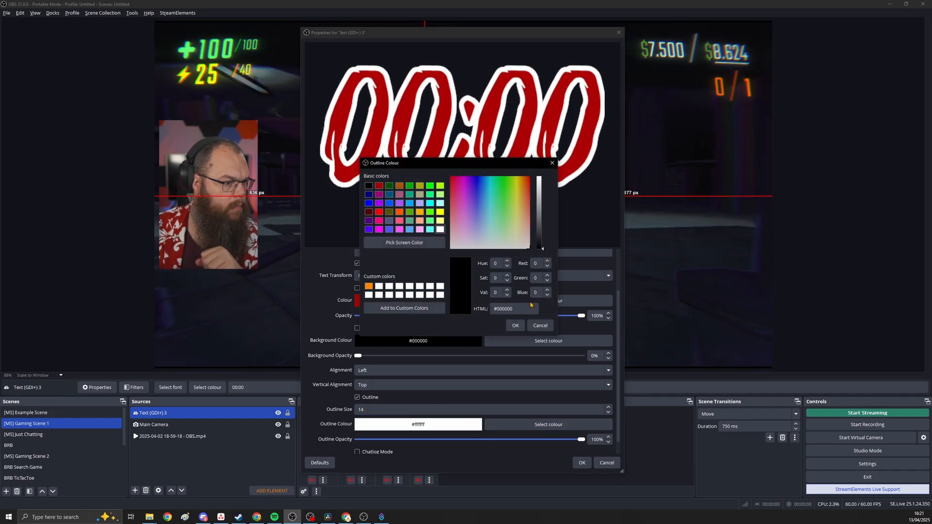